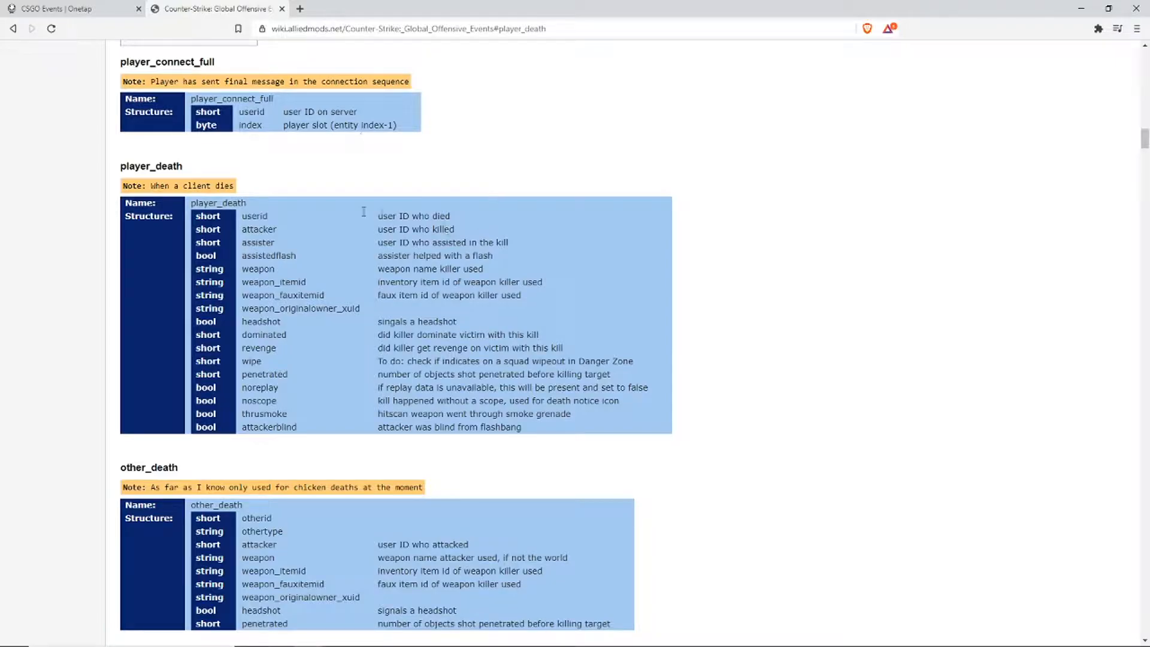
# Browse the Onetap CSGO Events resource, then return to the CS:GO events wiki page.
pyautogui.click(69, 8)
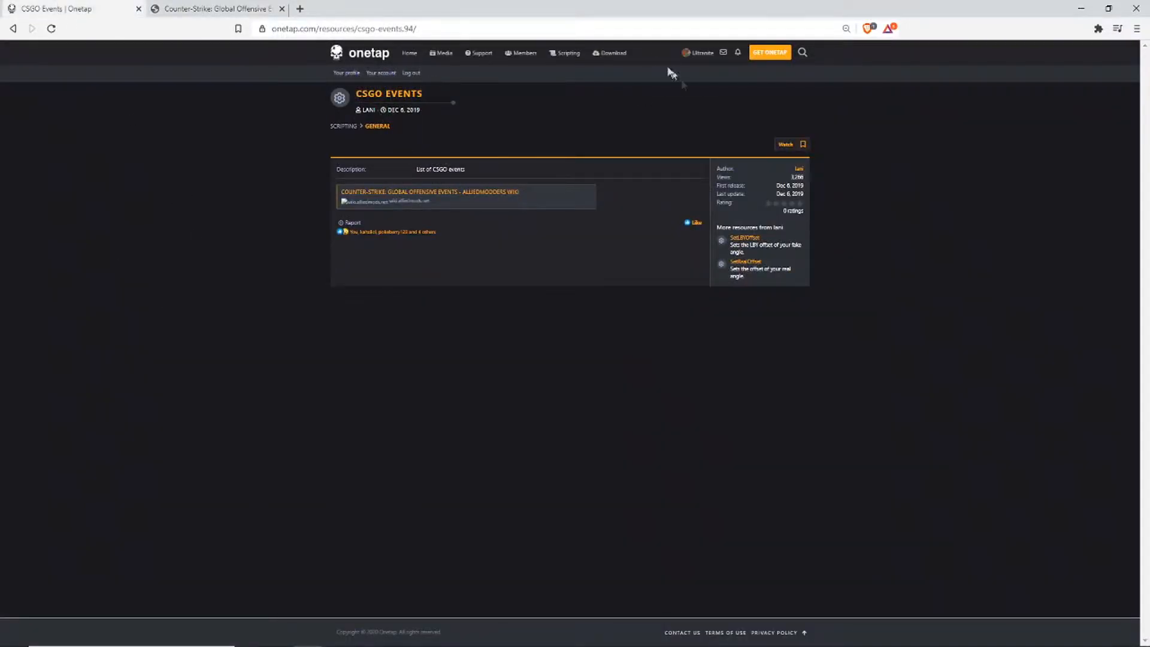
pyautogui.click(344, 126)
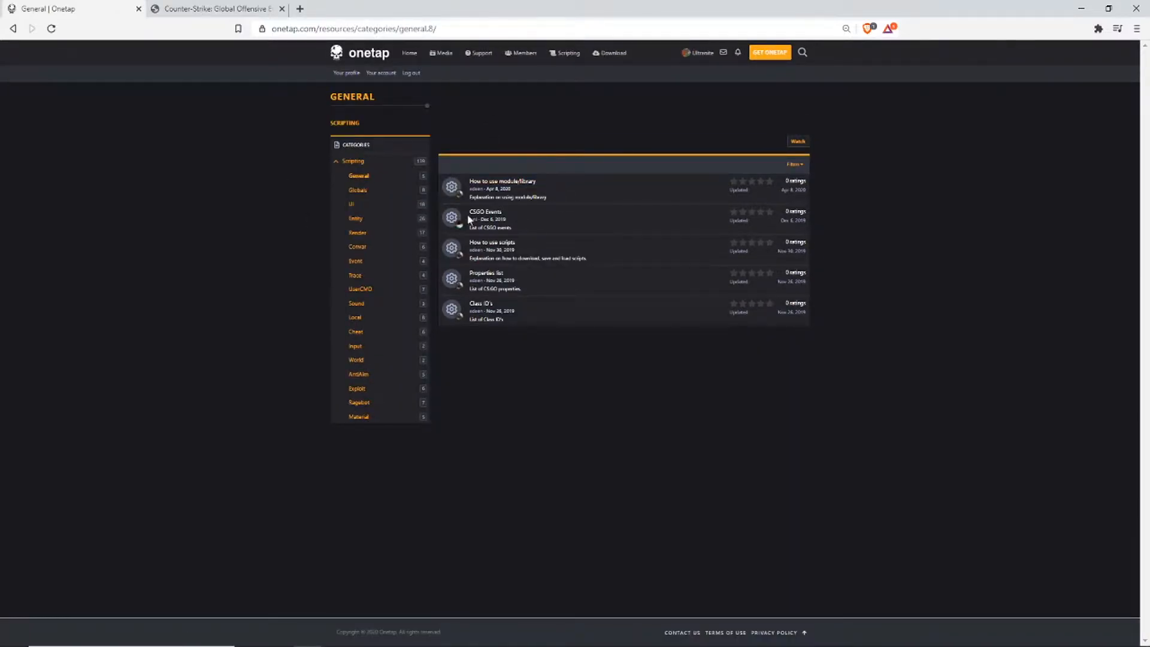
pyautogui.click(486, 212)
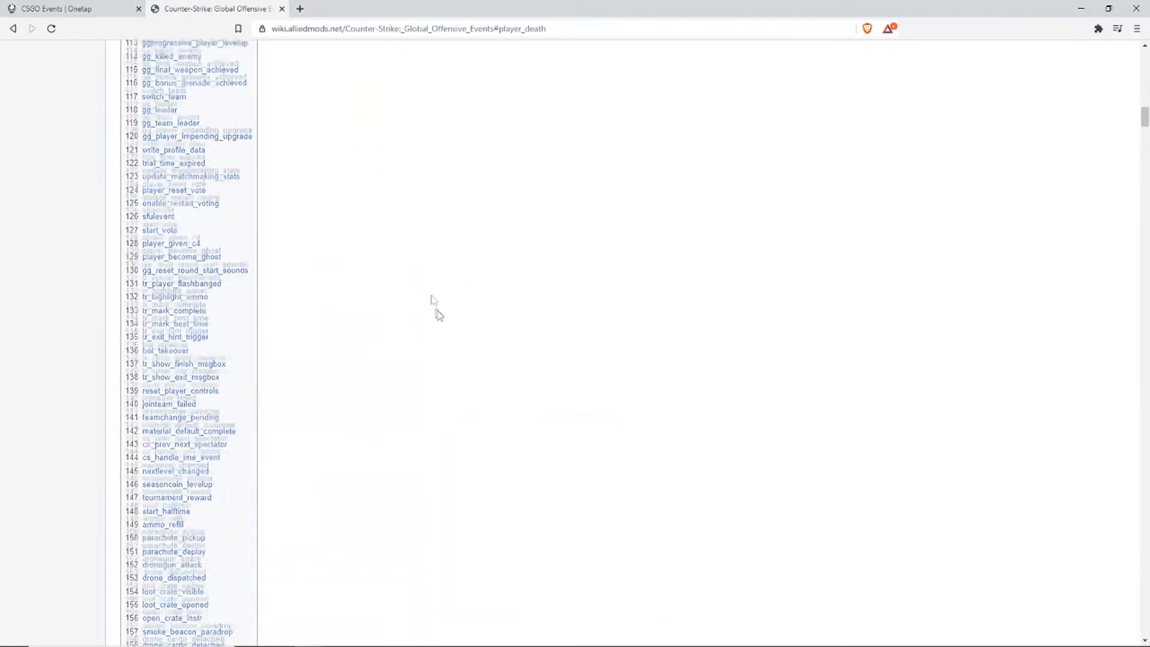
# Scroll to the top of the wiki and follow the Game Events (Source) link.
pyautogui.scroll(3)
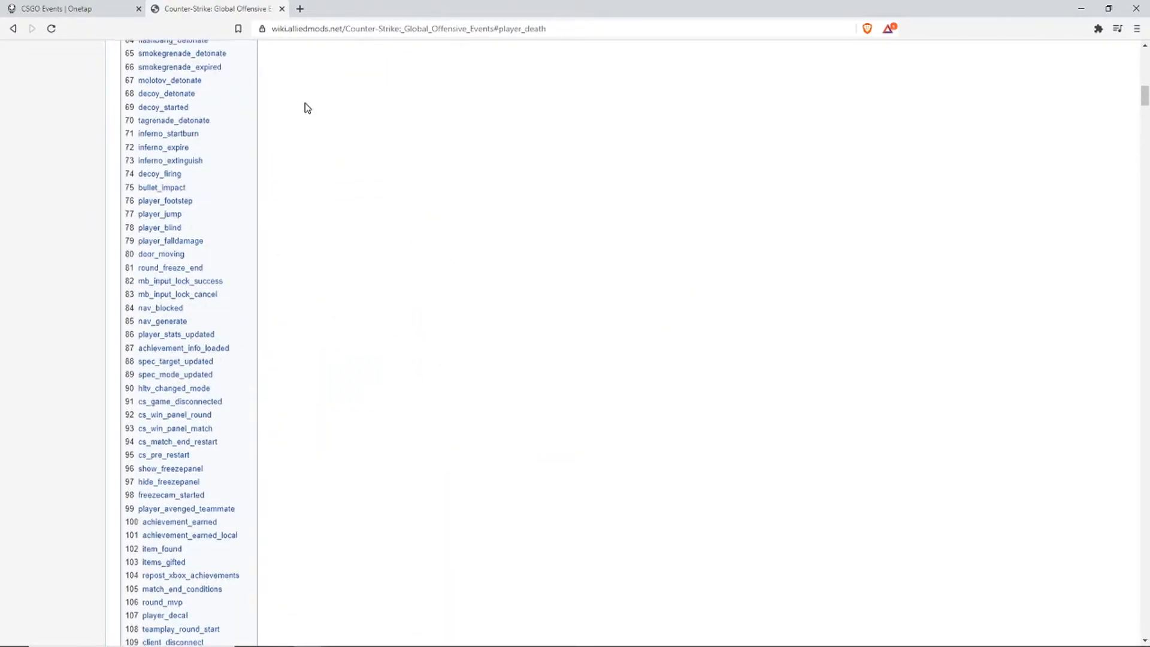
pyautogui.scroll(3)
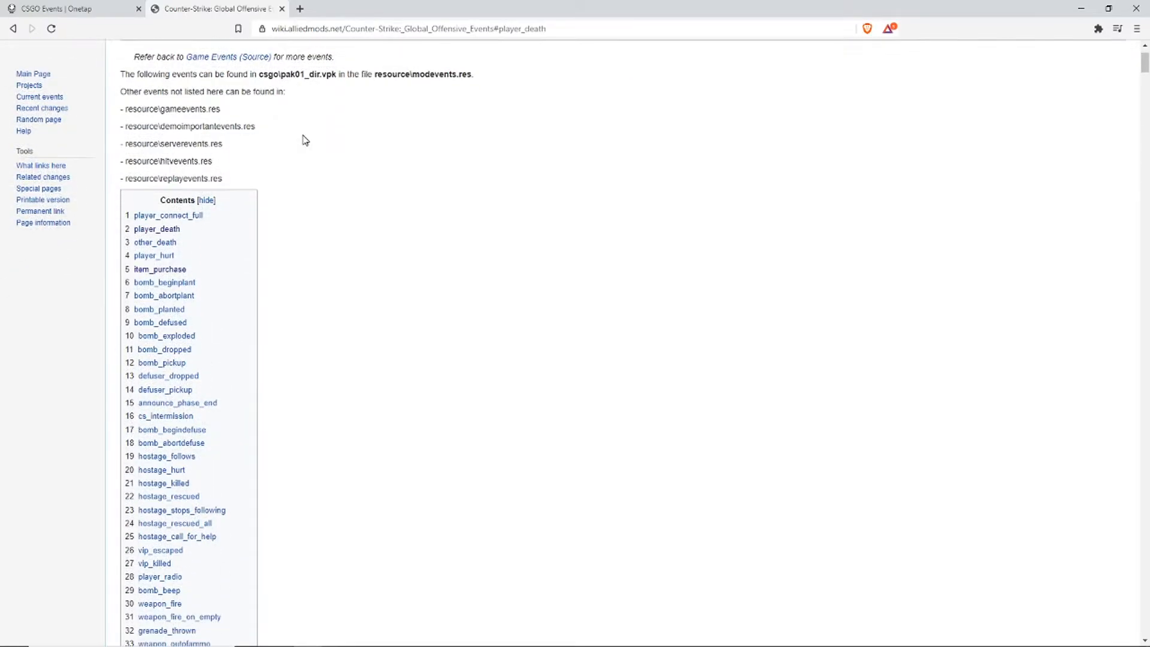
pyautogui.scroll(-3)
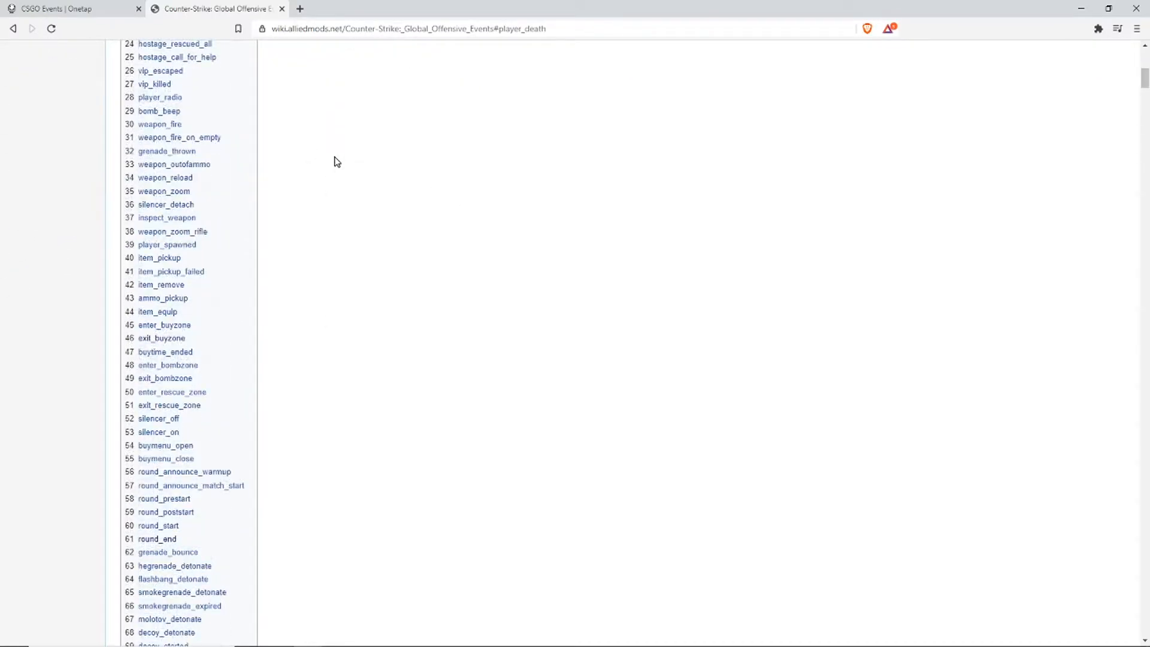
pyautogui.scroll(3)
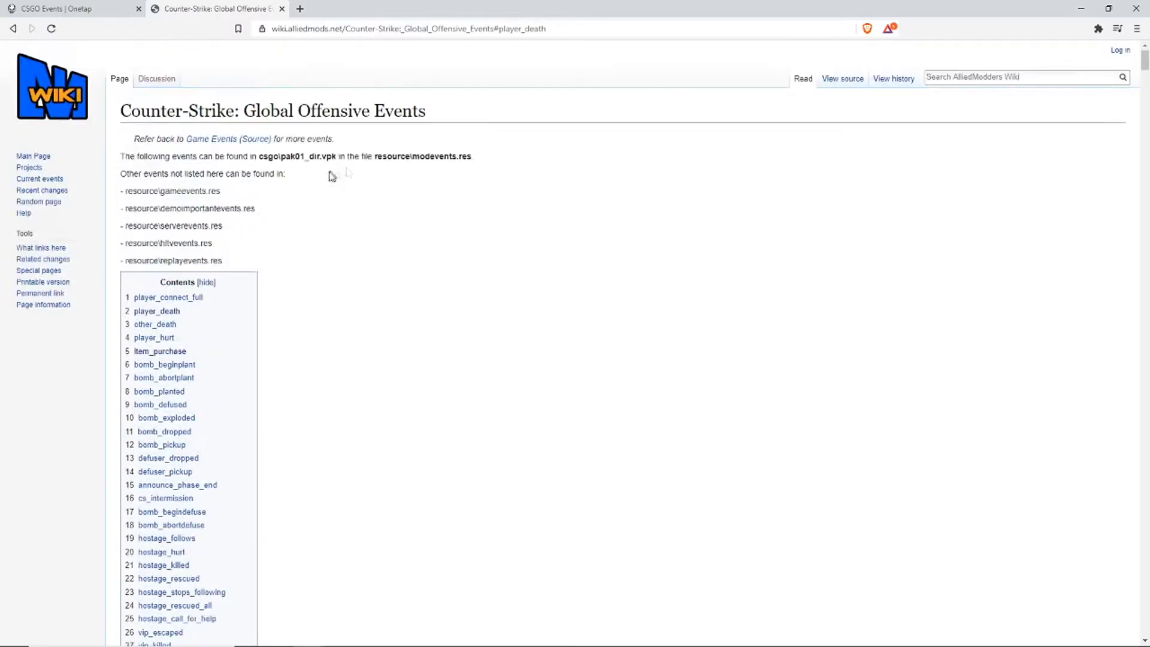
pyautogui.click(228, 139)
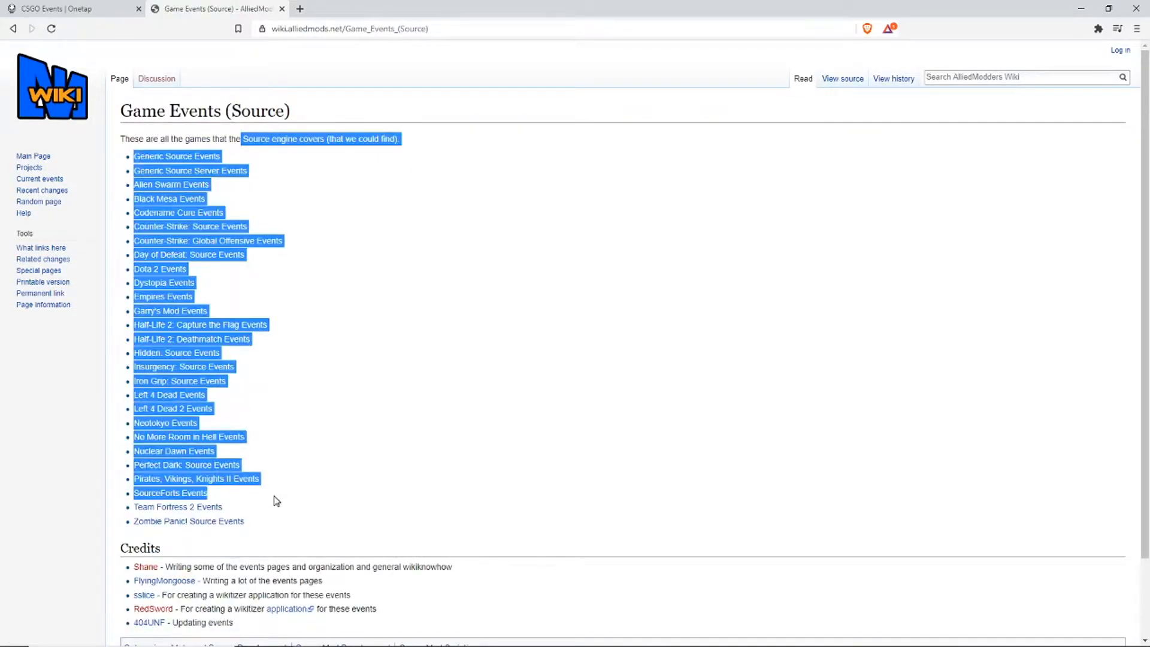
pyautogui.click(476, 200)
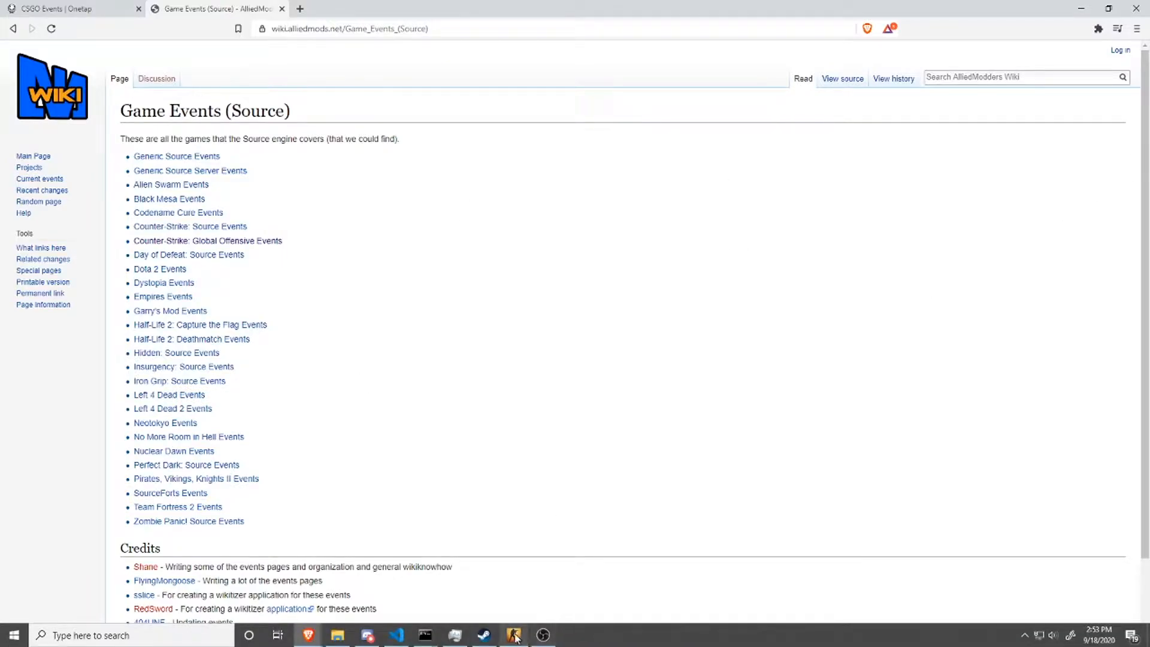
# In tutorial.js, write function cm() calling Cheat.Print(Globals.Tickcount() + "\n").
pyautogui.click(514, 635)
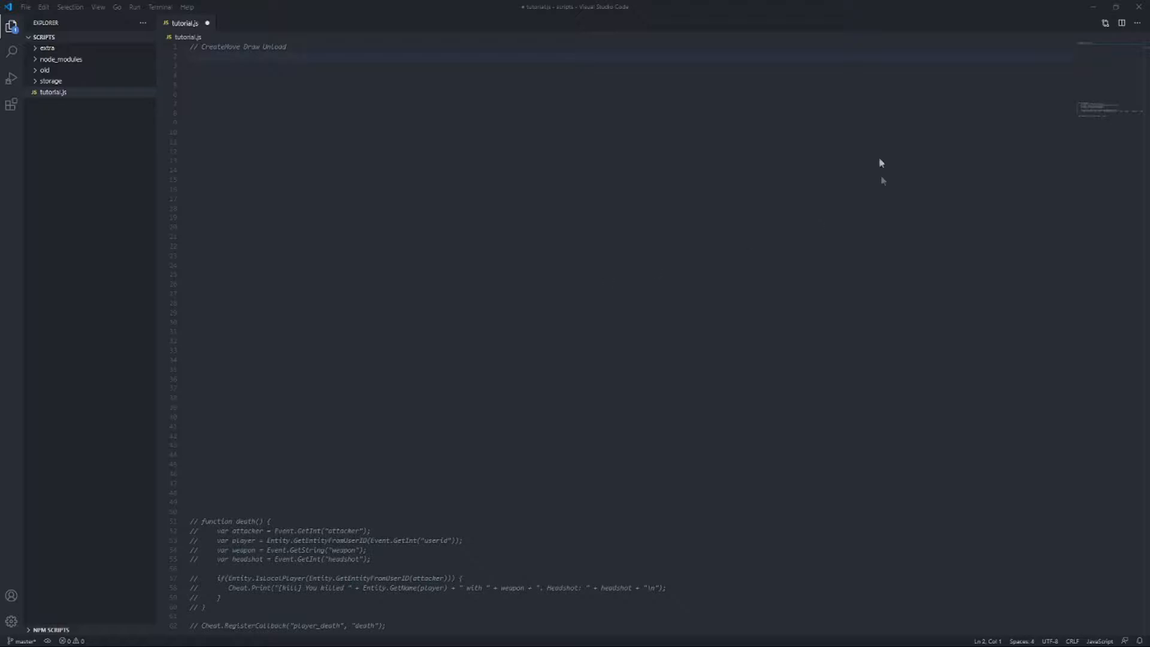
pyautogui.moveTo(852, 288)
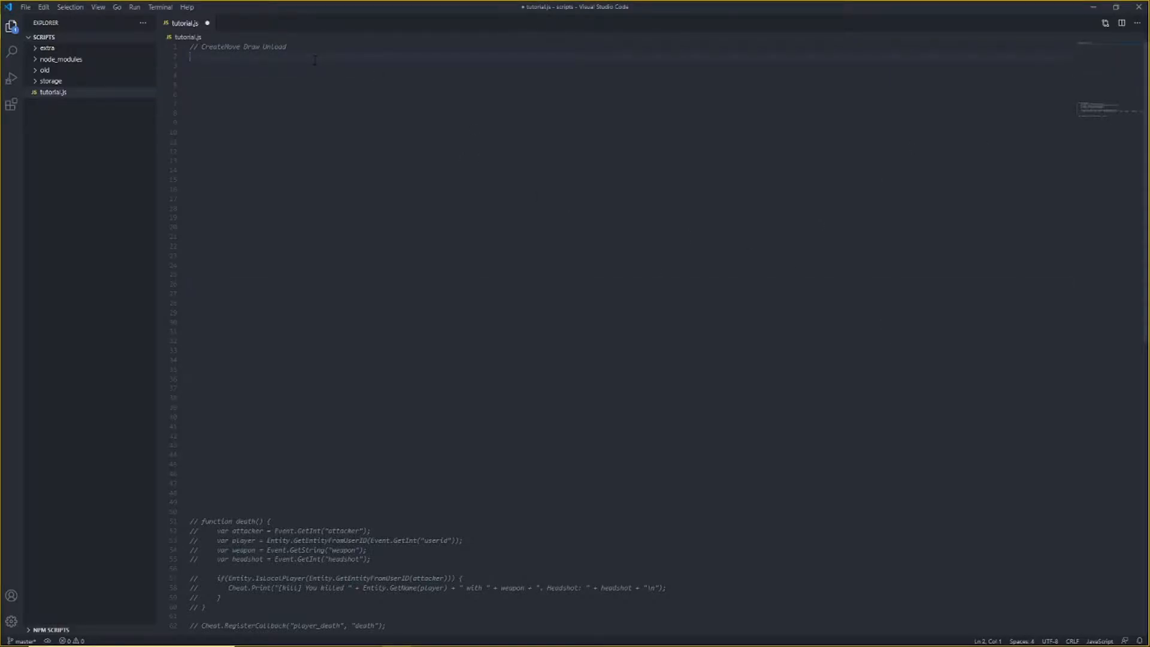
pyautogui.write('function cm() {')
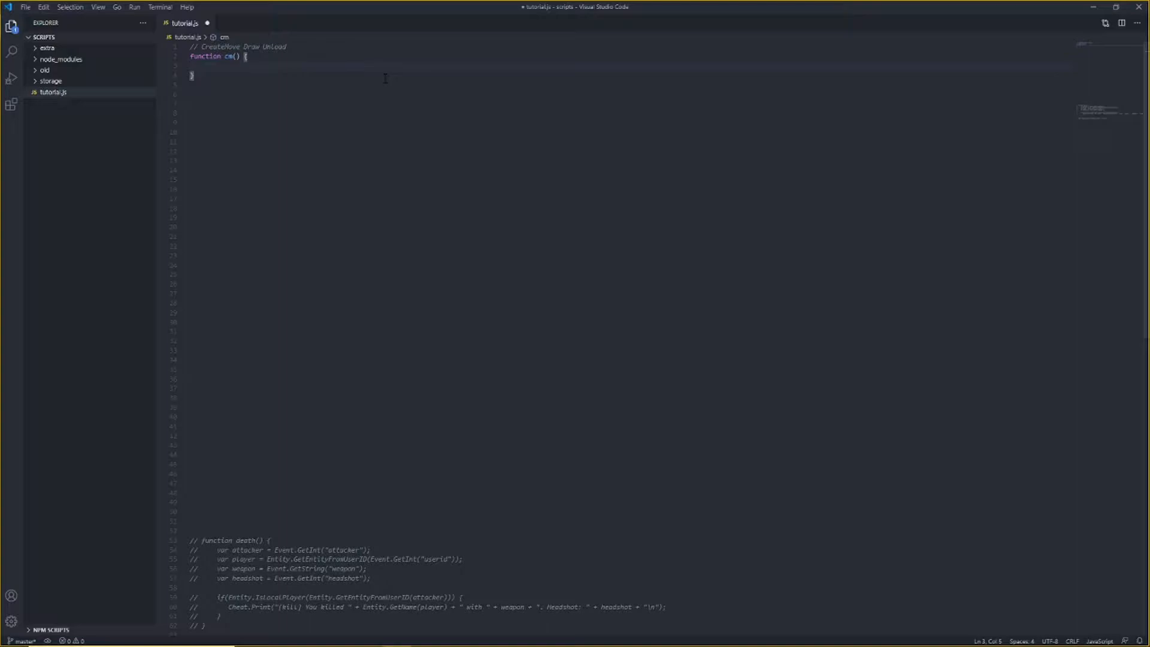
pyautogui.write('Cheat.Print(Globals.Tickcount());')
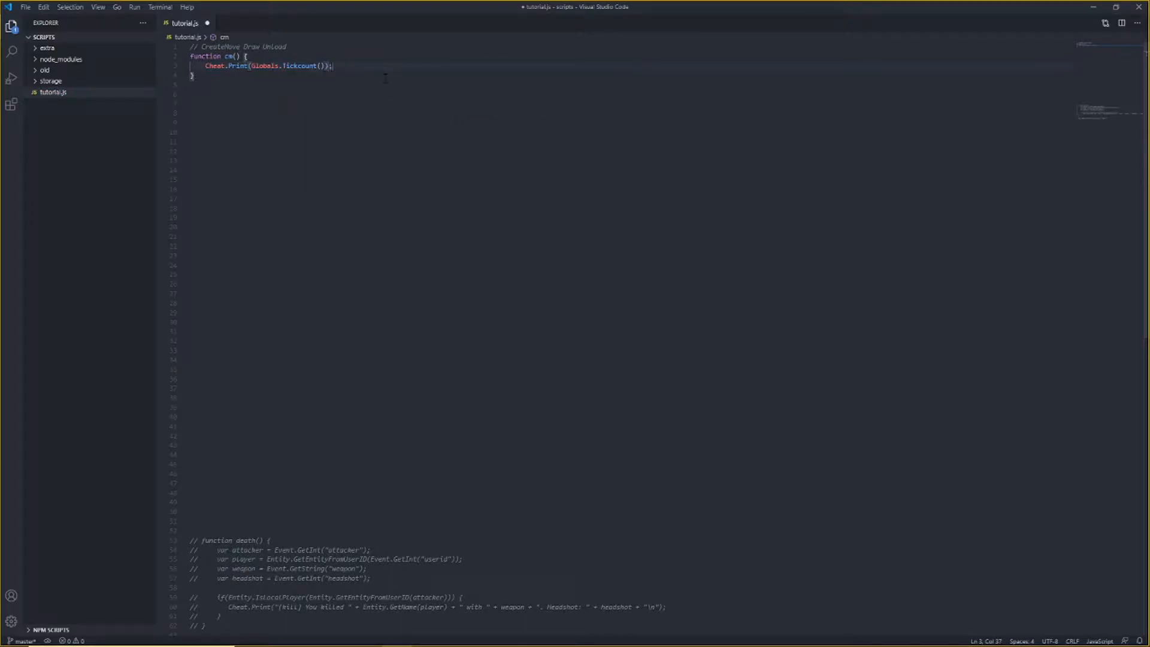
pyautogui.write('+ "\\n"')
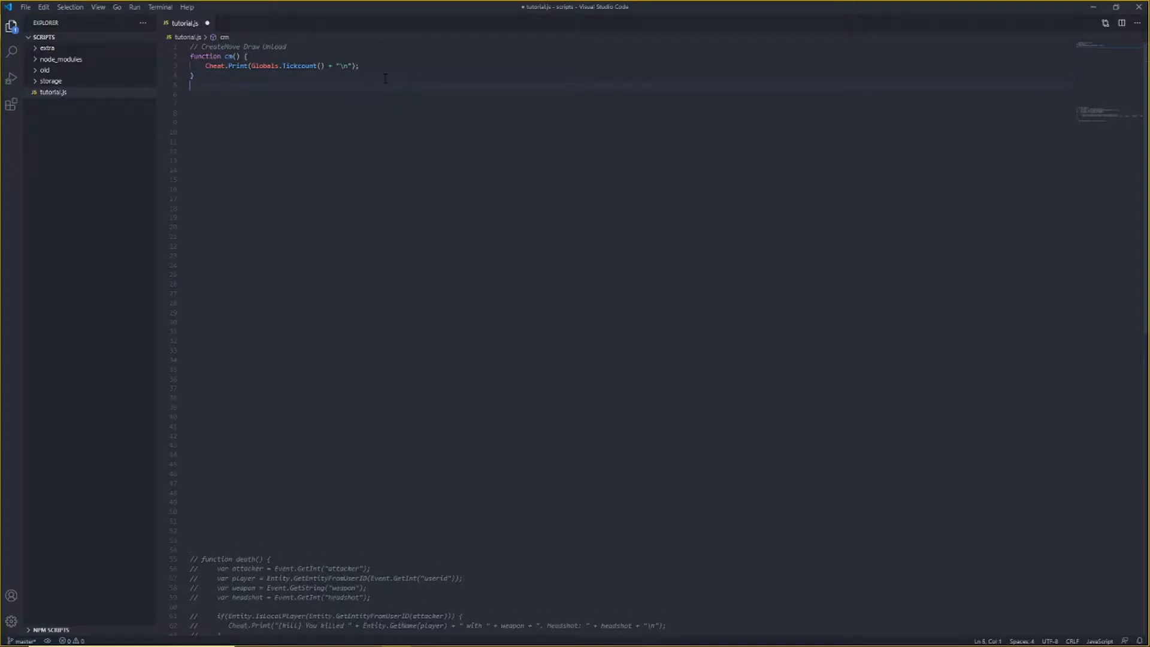
# Add Cheat.RegisterCallback("CreateMove", "cm"); using the IntelliSense suggestion.
pyautogui.write('Cheat.')
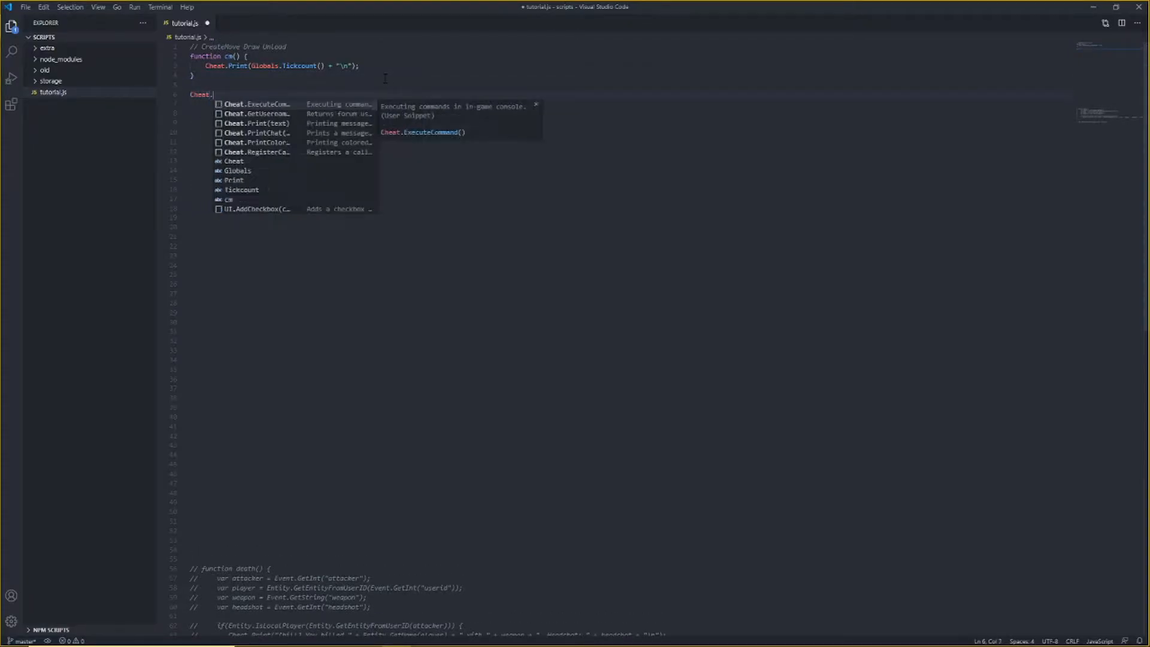
pyautogui.click(257, 152)
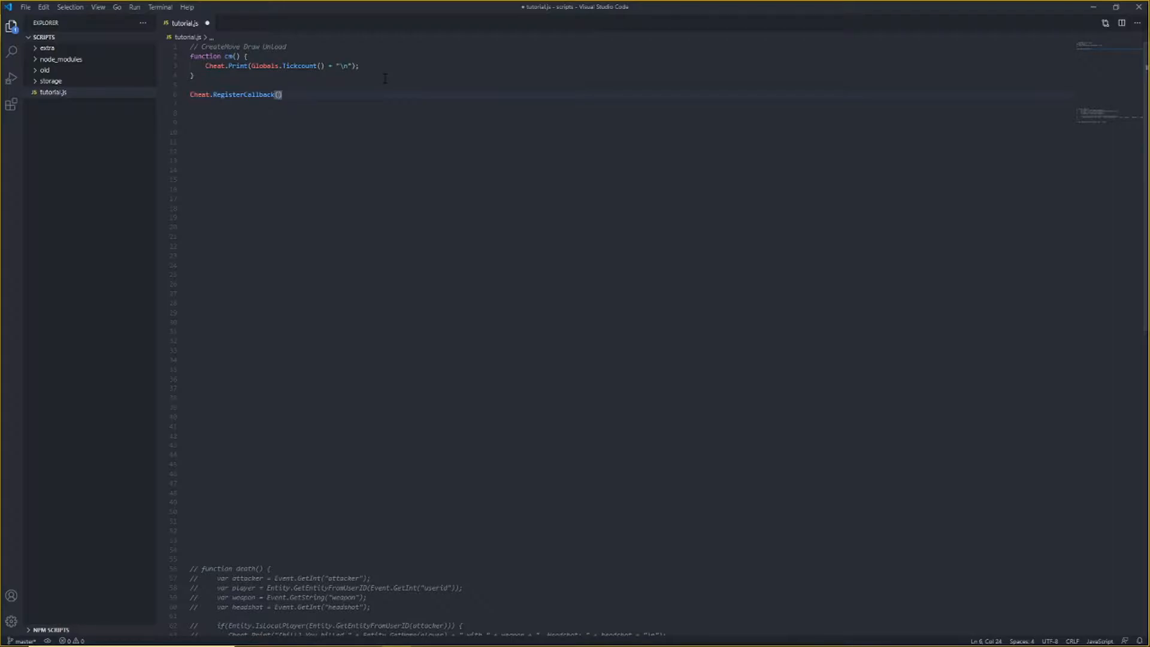
pyautogui.write('""')
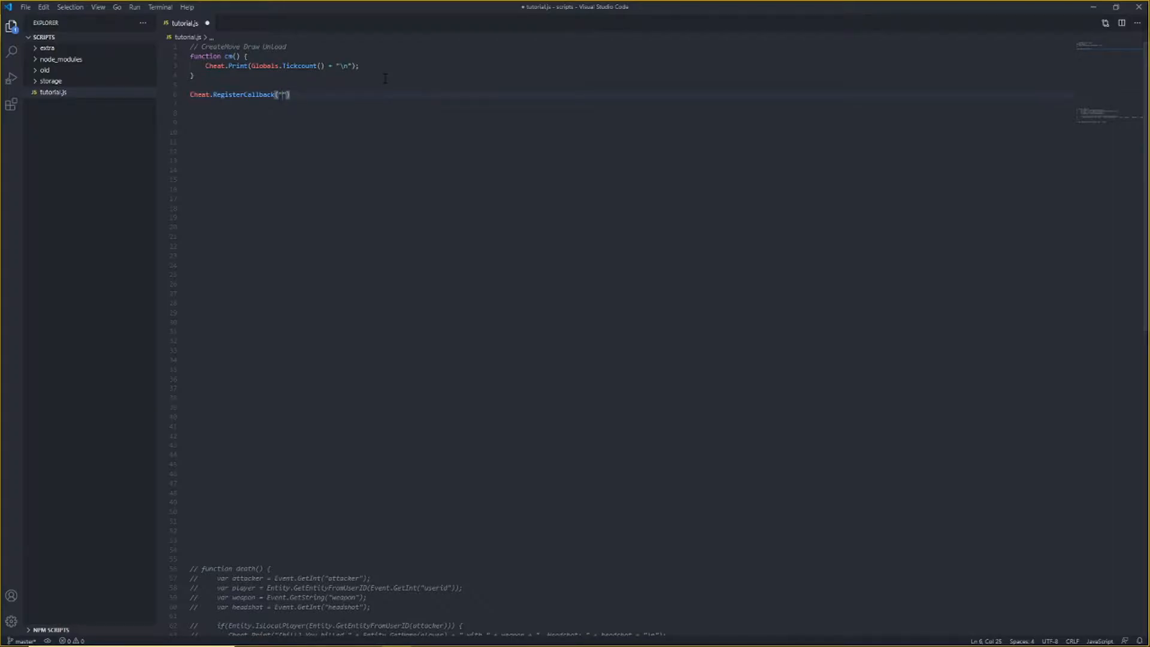
pyautogui.write('CreateMove",')
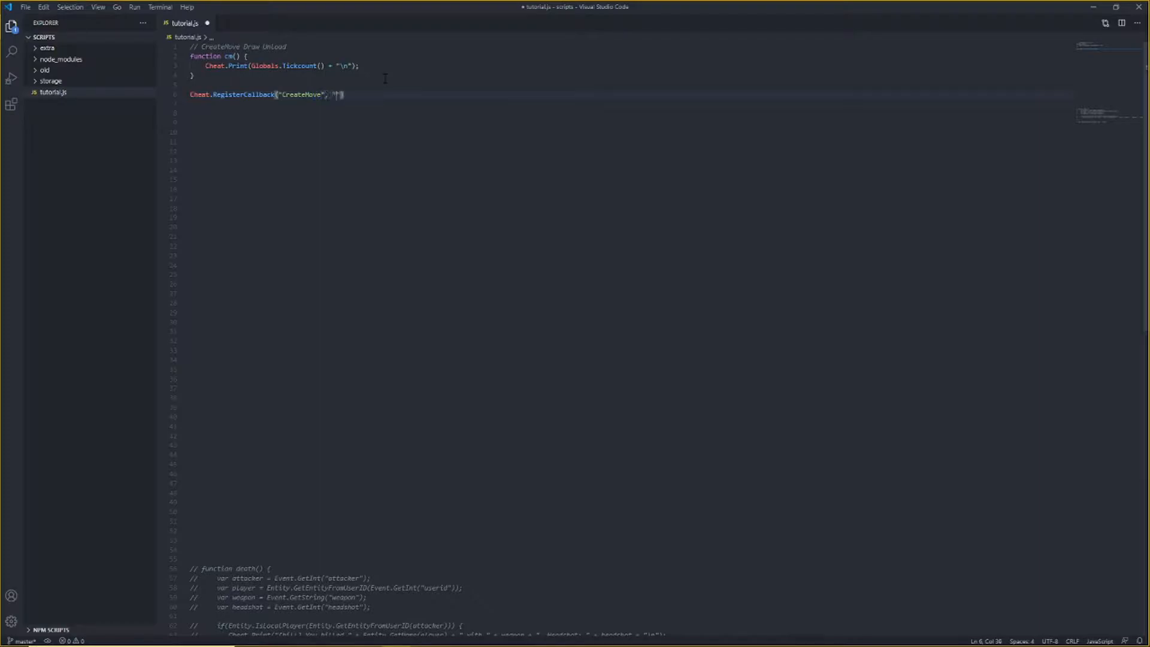
pyautogui.write('cm");')
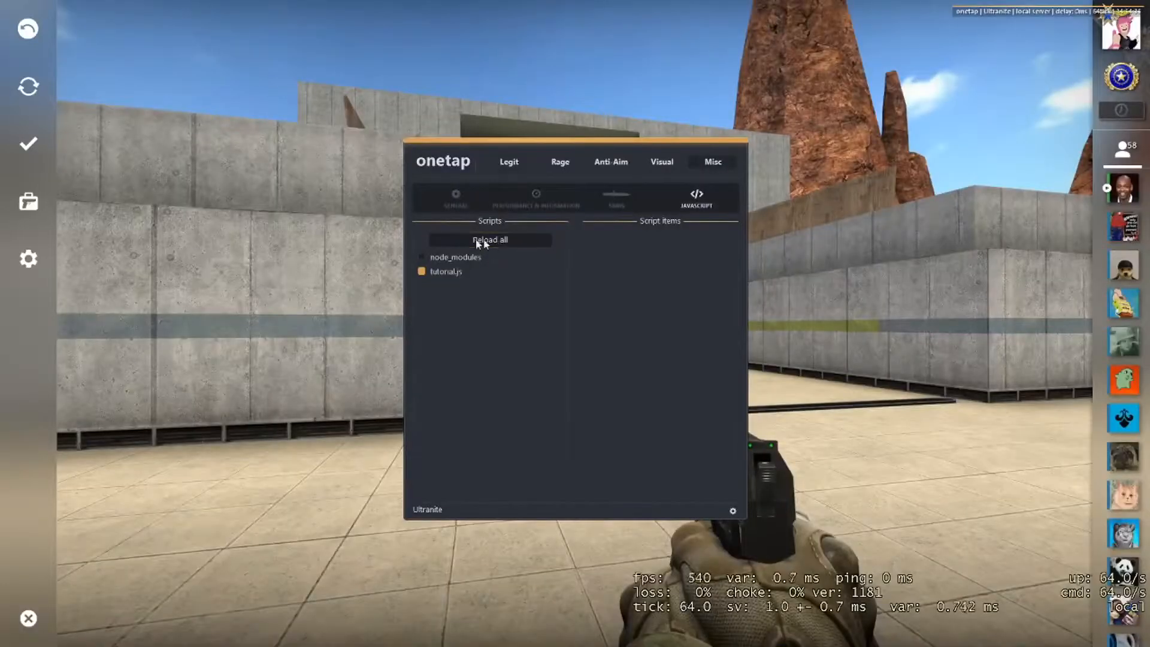
# Click Reload all in Onetap's Misc > JavaScript scripts panel.
pyautogui.click(490, 240)
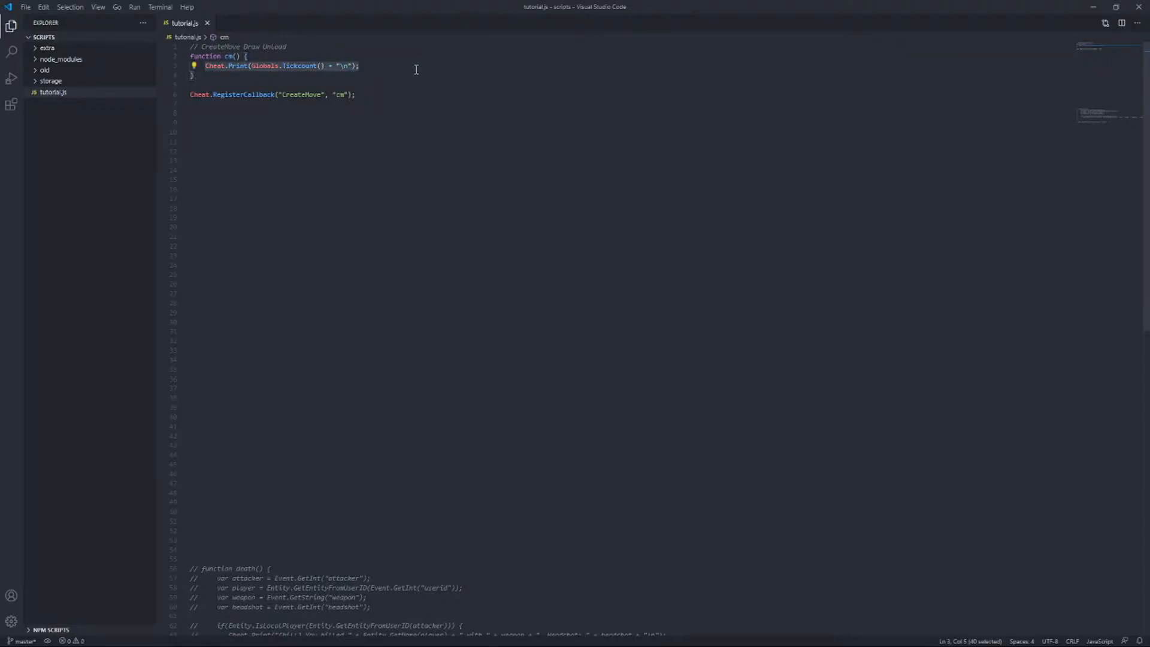
# Replace cm's body with UserCMD.SetViewAngles([0,0,0], false); and save tutorial.js.
pyautogui.write('UserCMD.SetViewAngles([],')
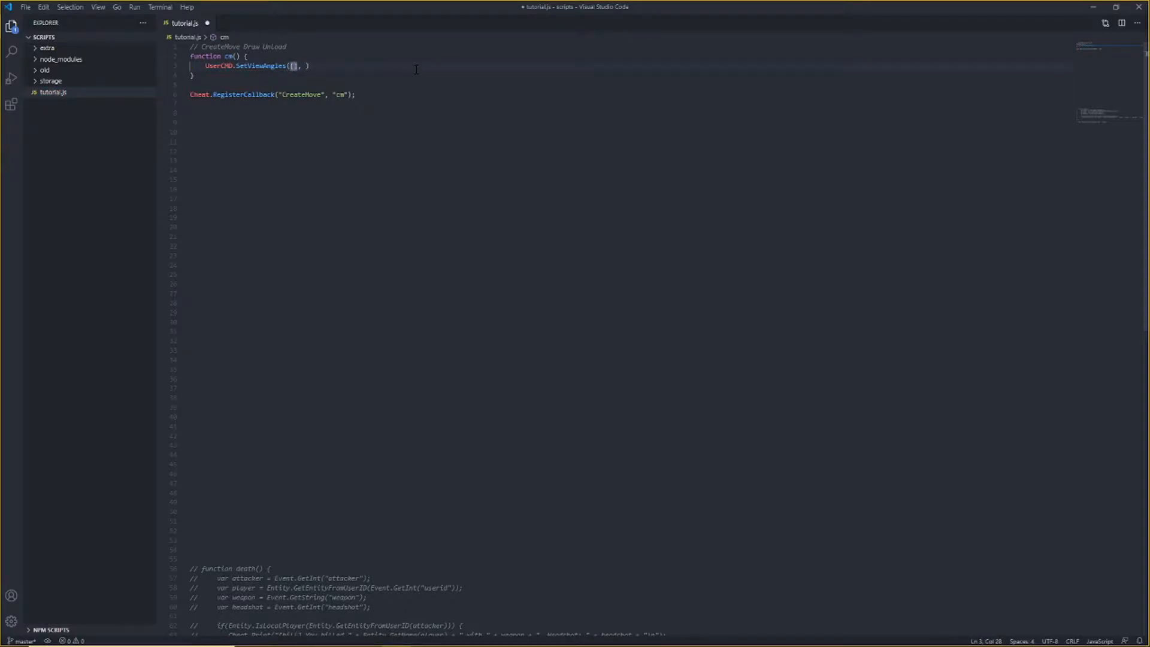
pyautogui.write('0,0,0')
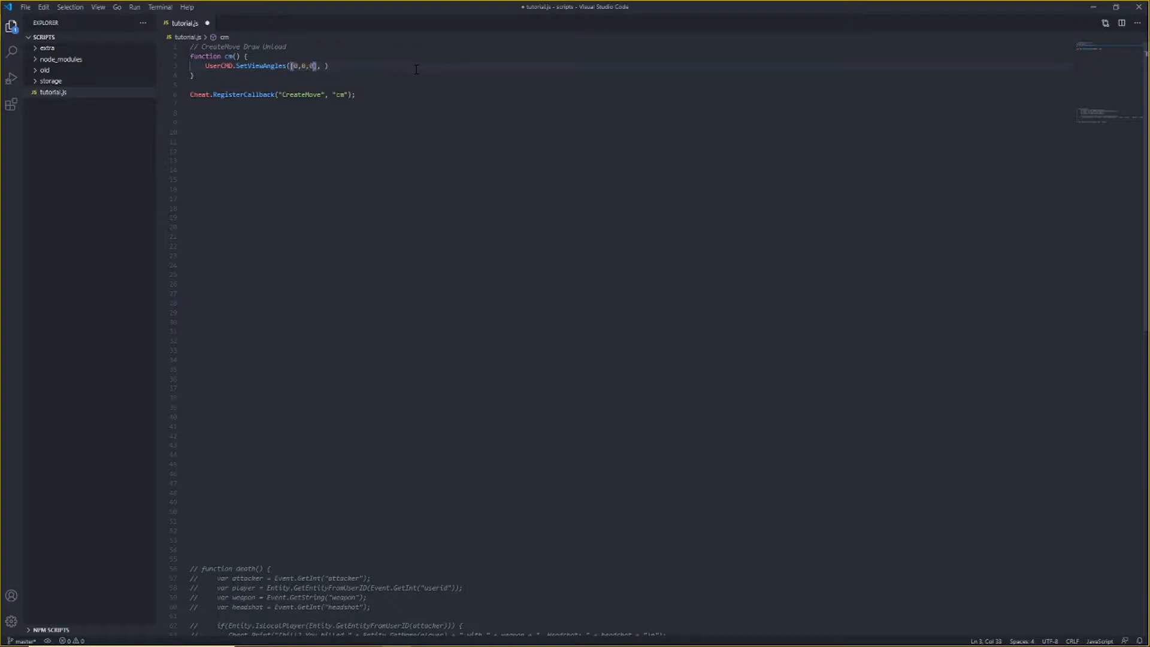
pyautogui.write('10')
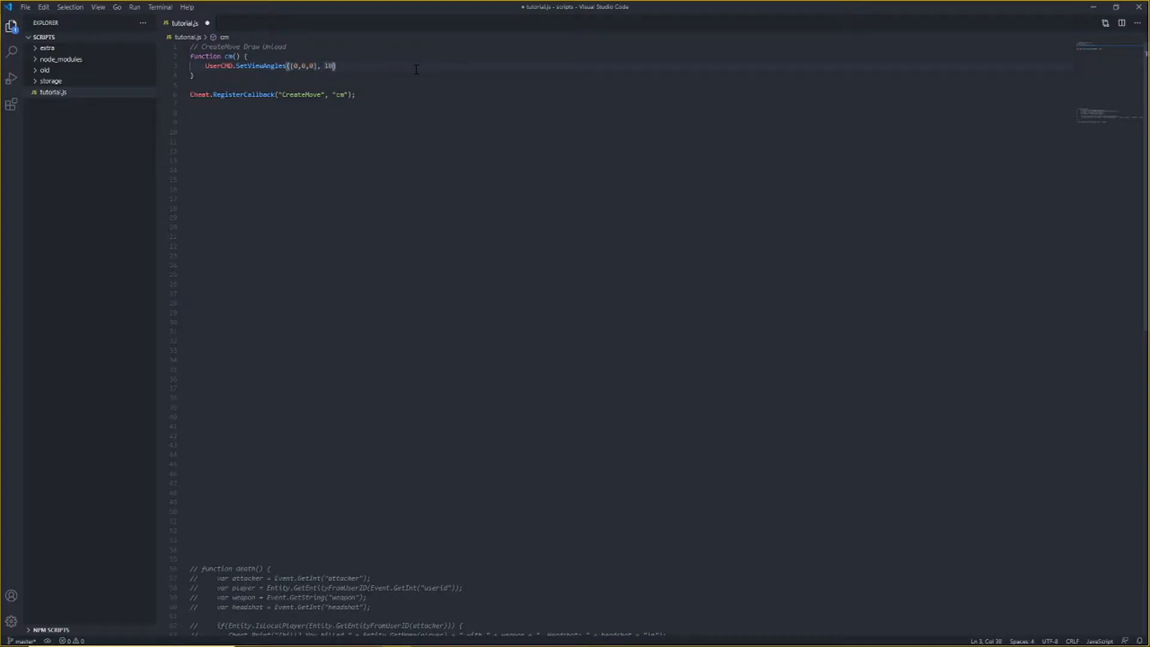
pyautogui.write('false')
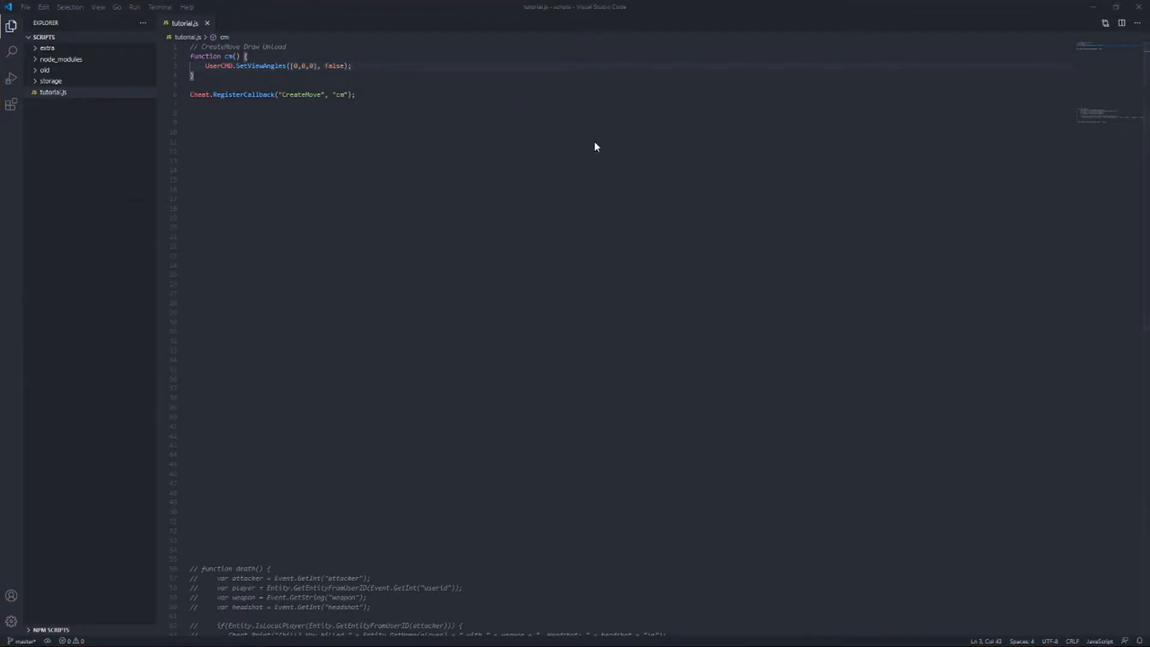
pyautogui.moveTo(150, 244)
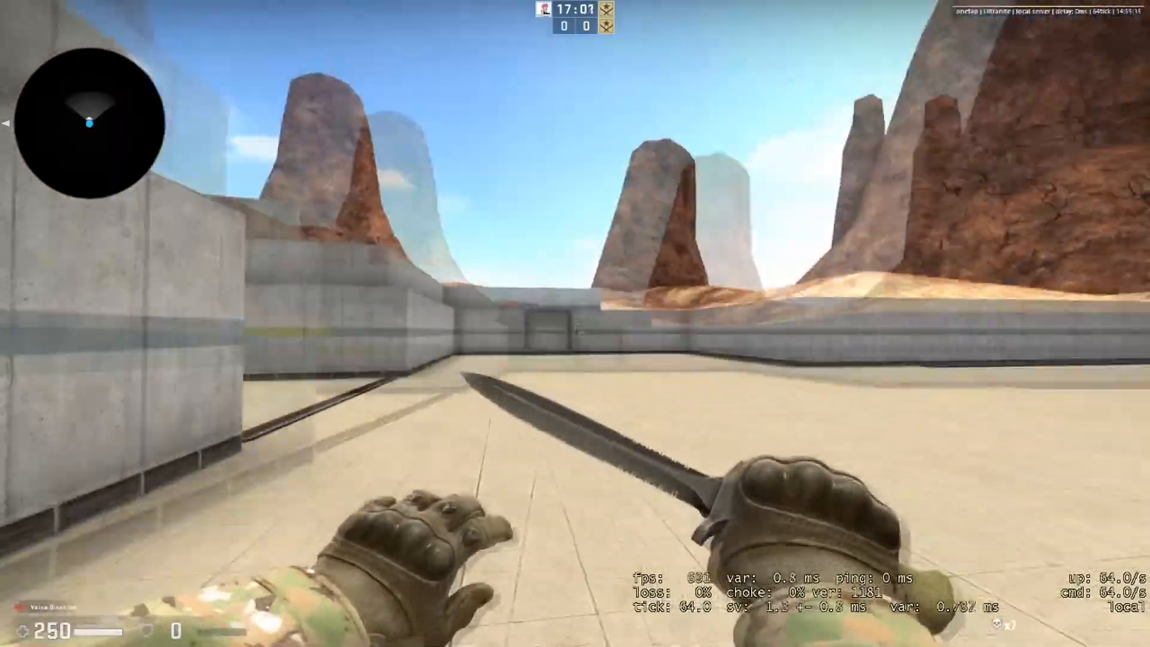
pyautogui.moveTo(575, 323)
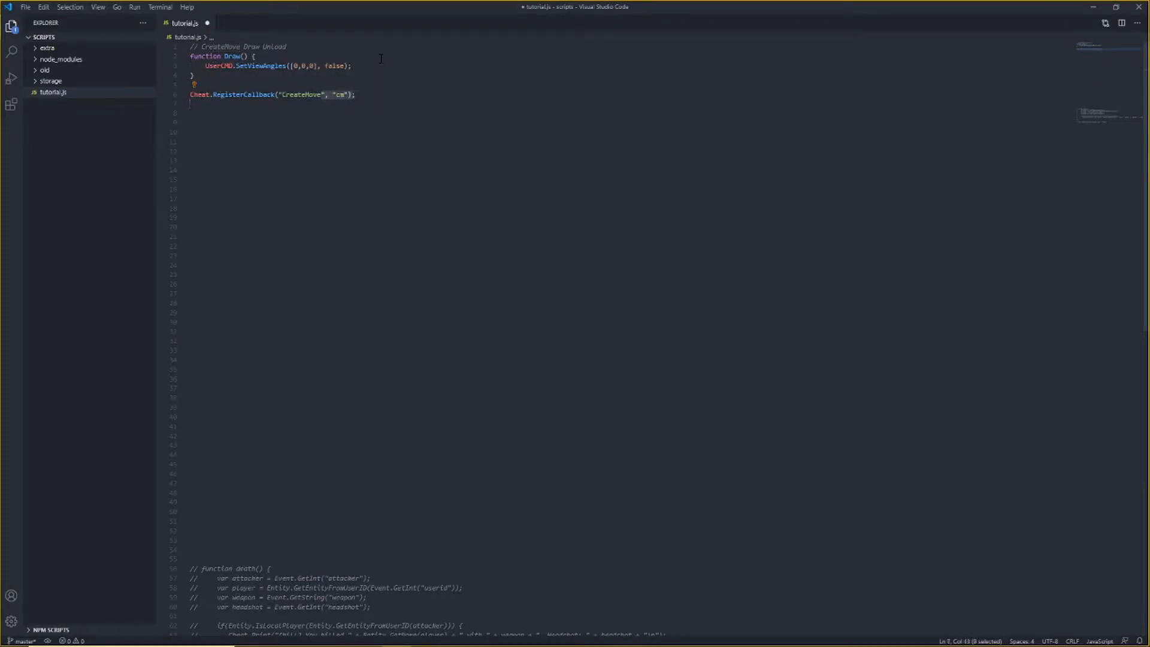
# Rename cm to draw, register it as ("Draw", "draw"), clear its body, and save.
pyautogui.write('Draw')
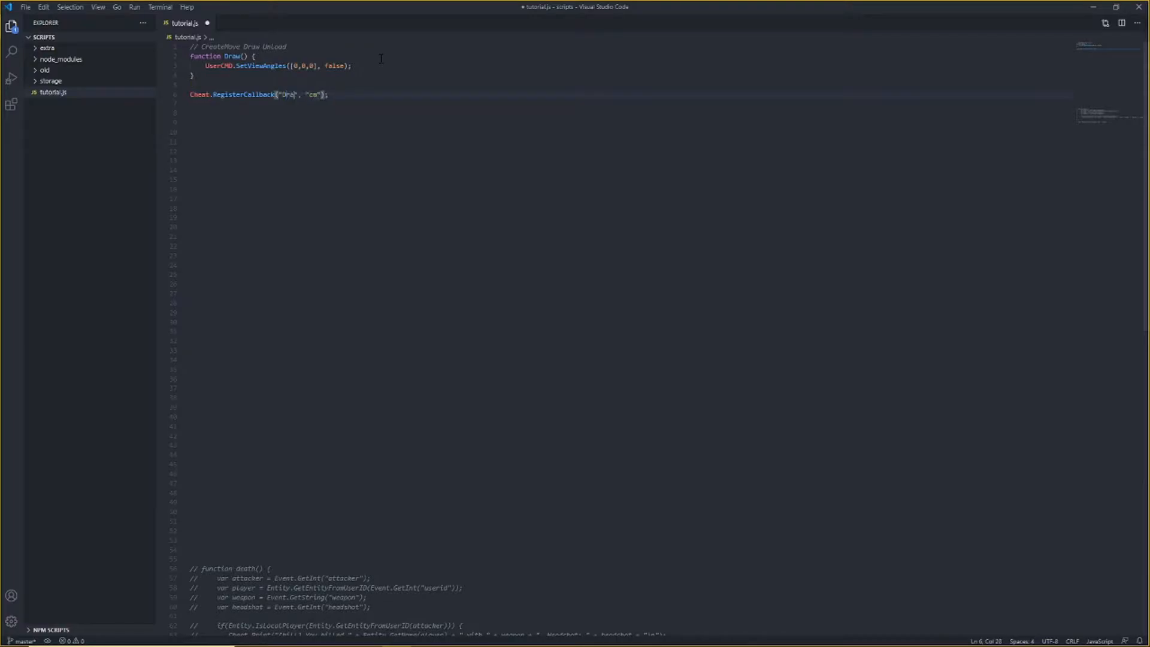
pyautogui.write('draw')
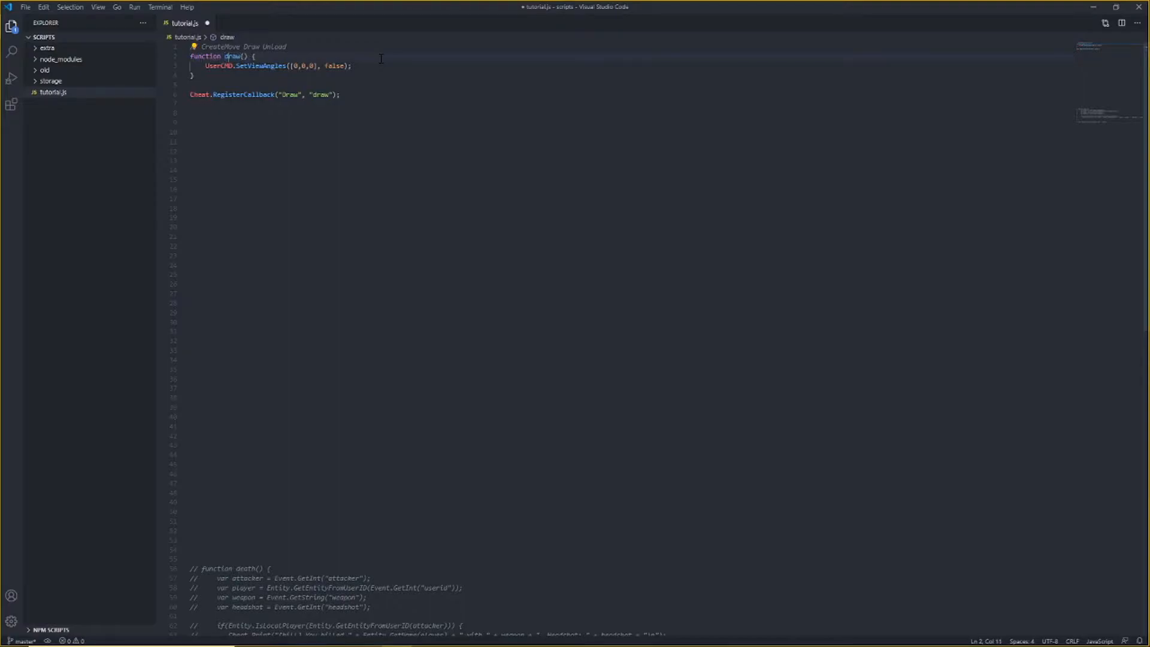
pyautogui.press('ctrl+s')
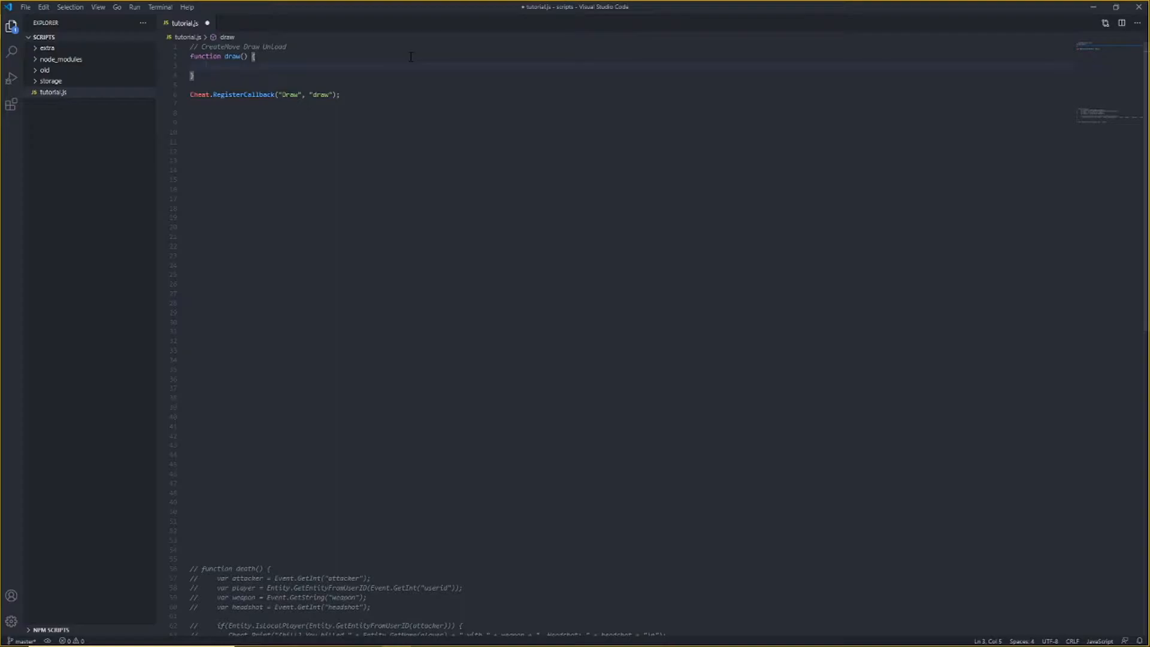
# Add Render.FilledRect(100, 100, 100, 100, [255,255,255,255]); inside draw and save.
pyautogui.write('Render')
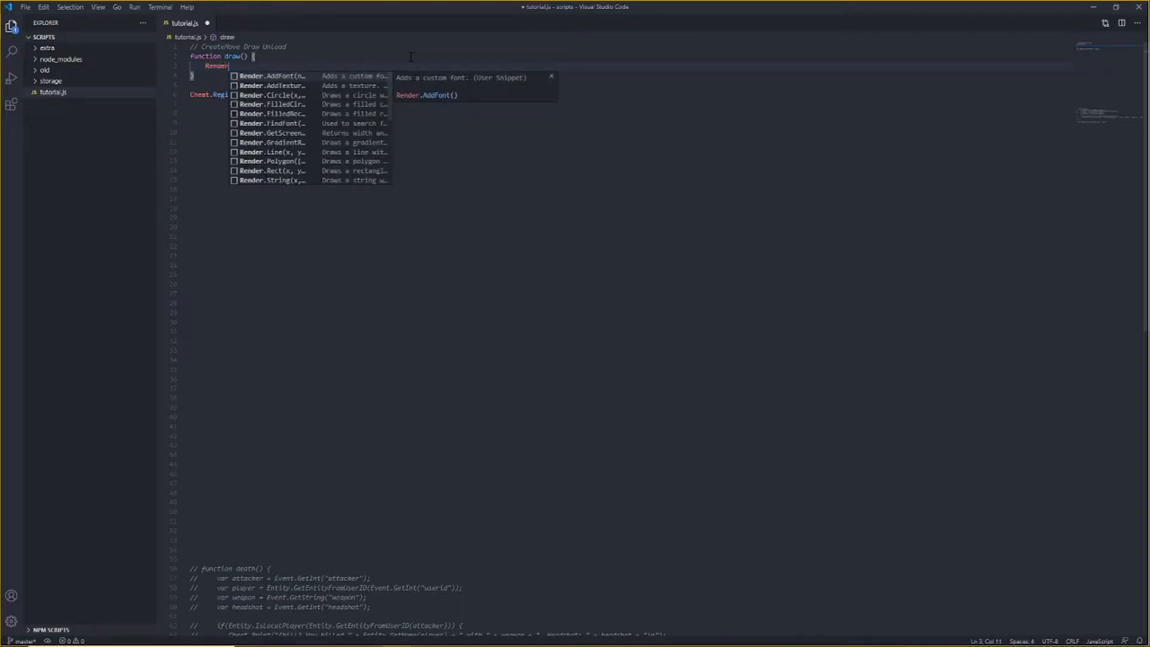
pyautogui.write('.FilledRect("')
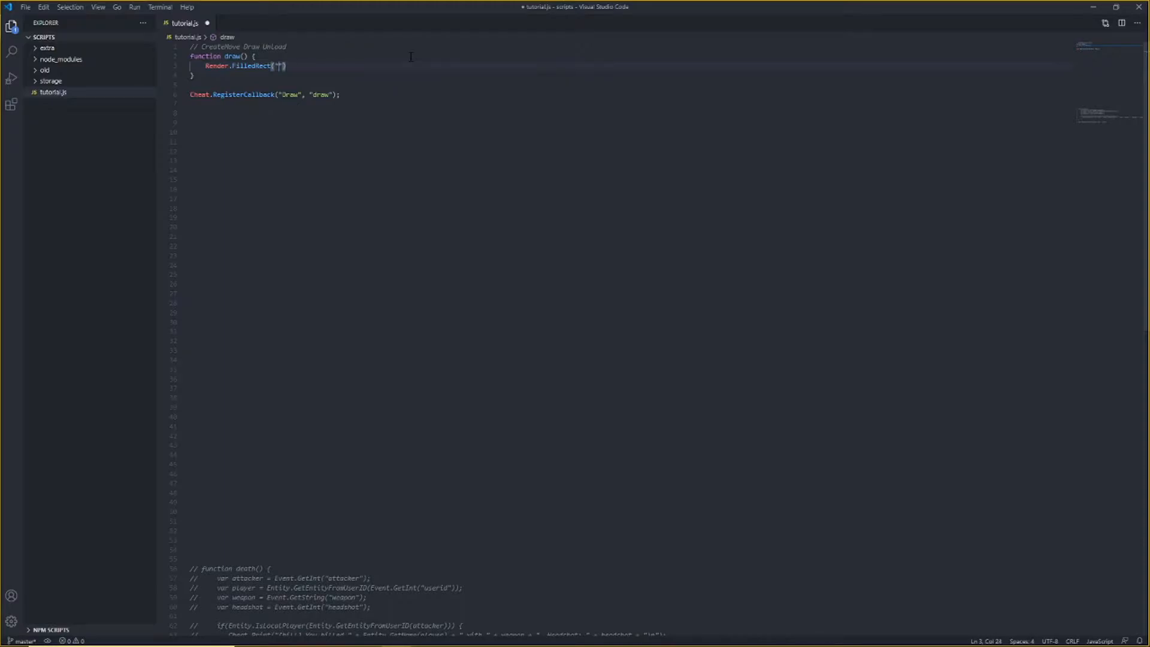
pyautogui.write('100, 100, 100, 100, [255,255,255,255')
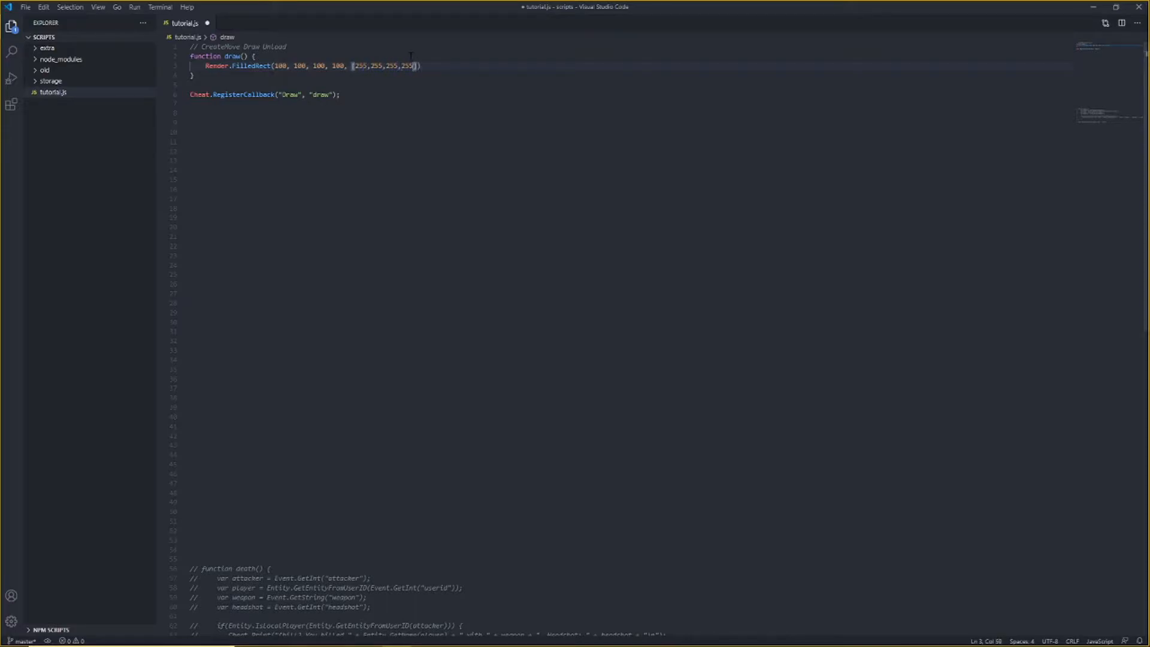
pyautogui.press('ctrl+s')
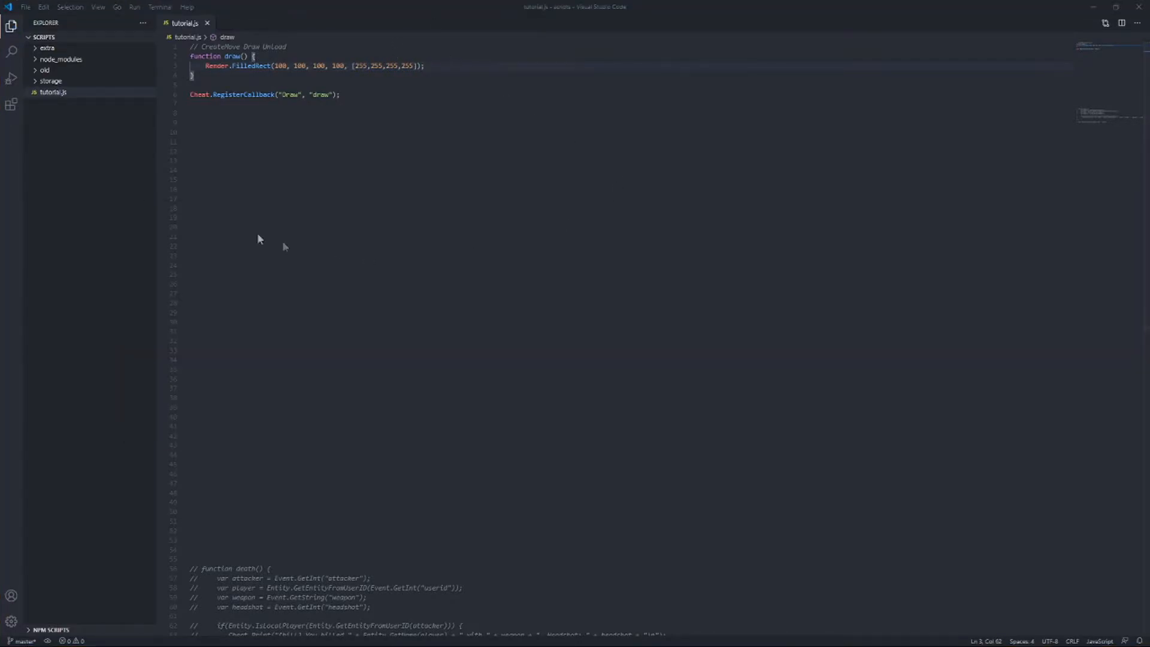
pyautogui.moveTo(88, 68)
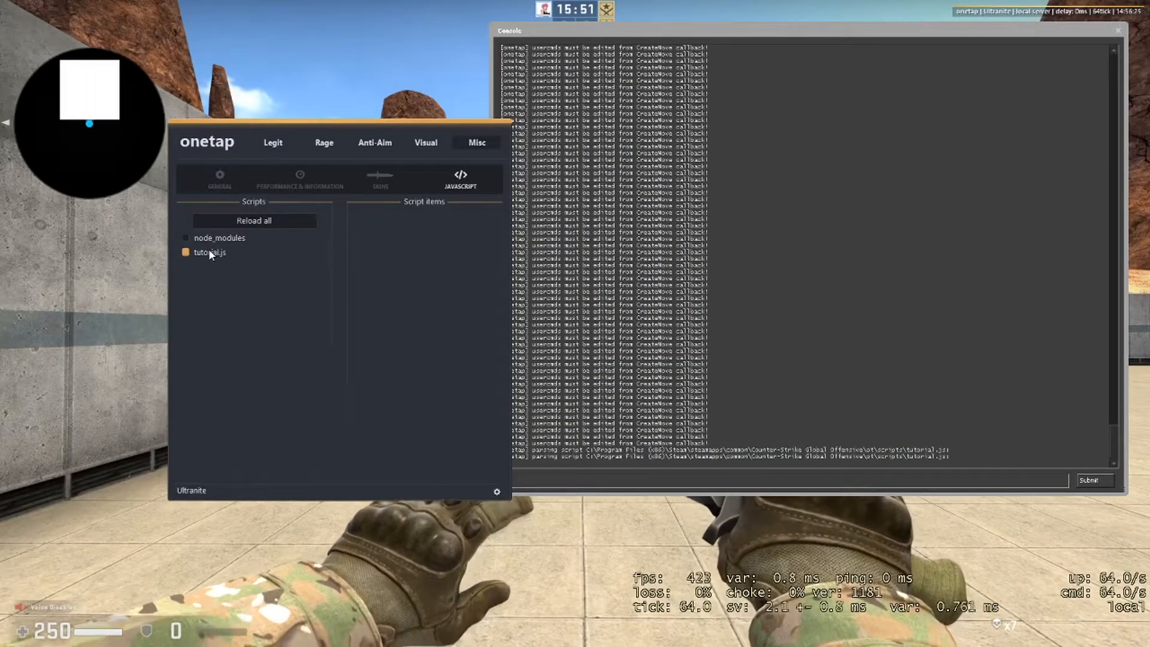
# Reload tutorial.js from Onetap's Misc > JavaScript menu.
pyautogui.click(186, 252)
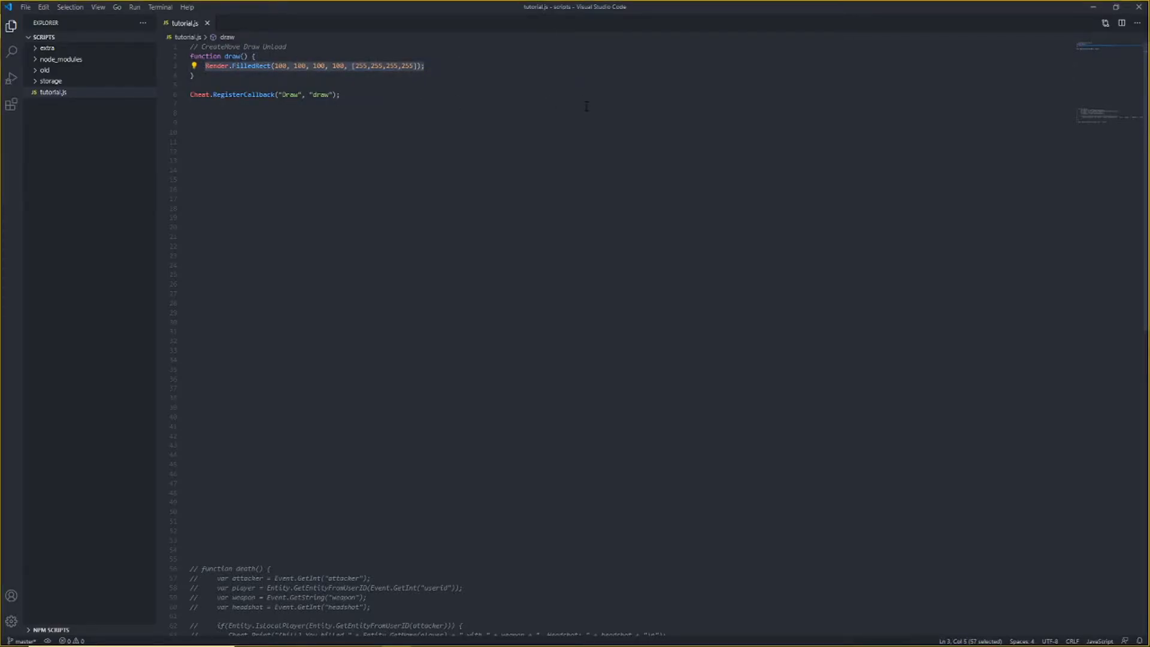
# Remove the FilledRect code and paste in the death function with its player_death registration.
pyautogui.press('alt+tab')
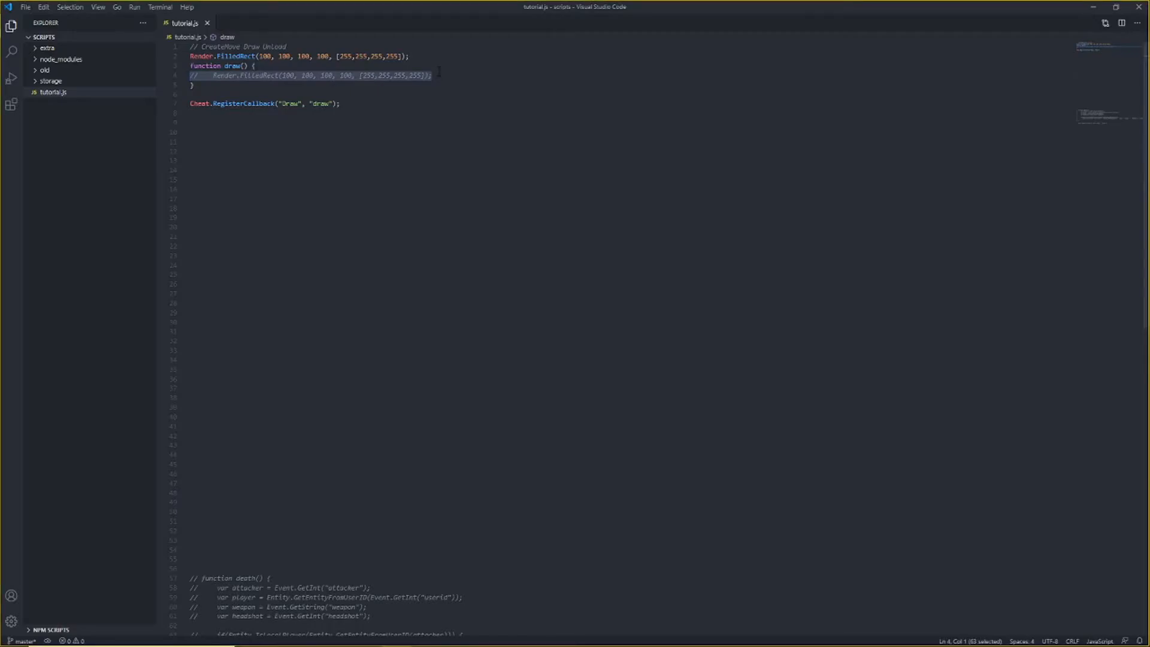
pyautogui.press('Delete')
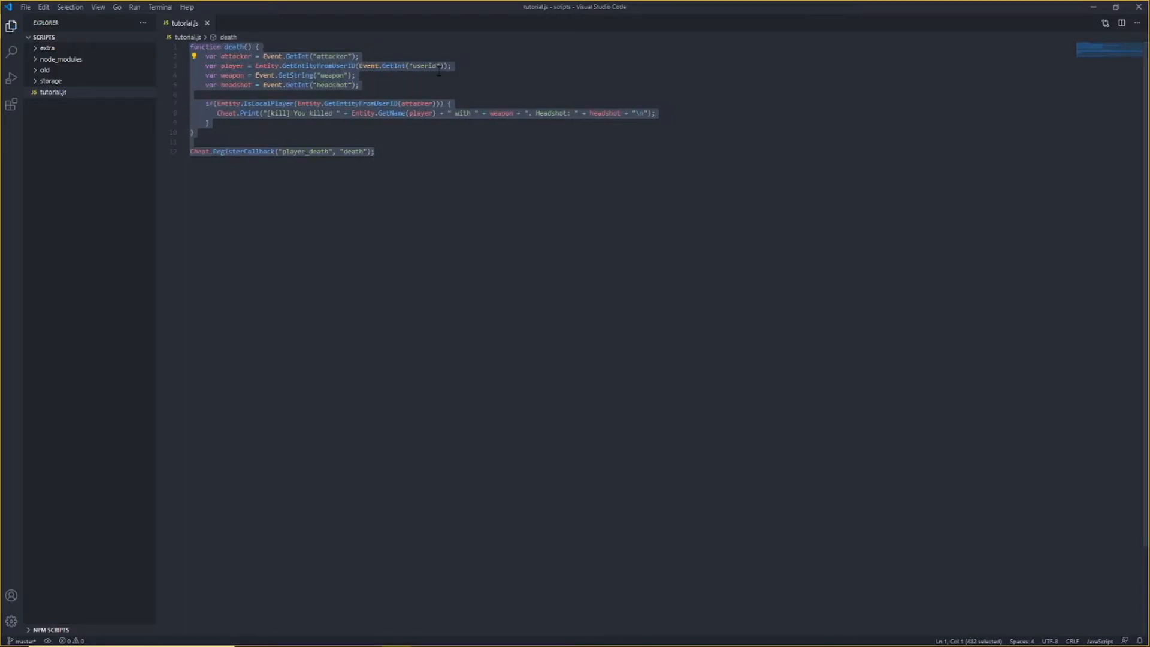
pyautogui.click(298, 226)
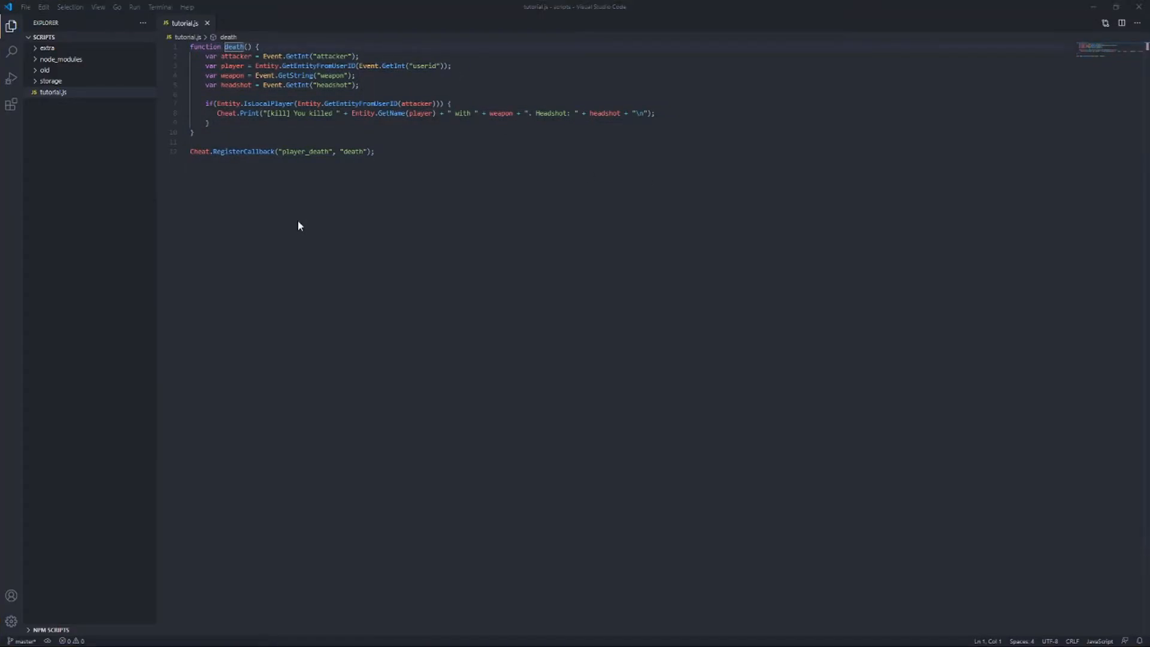
pyautogui.moveTo(298, 225)
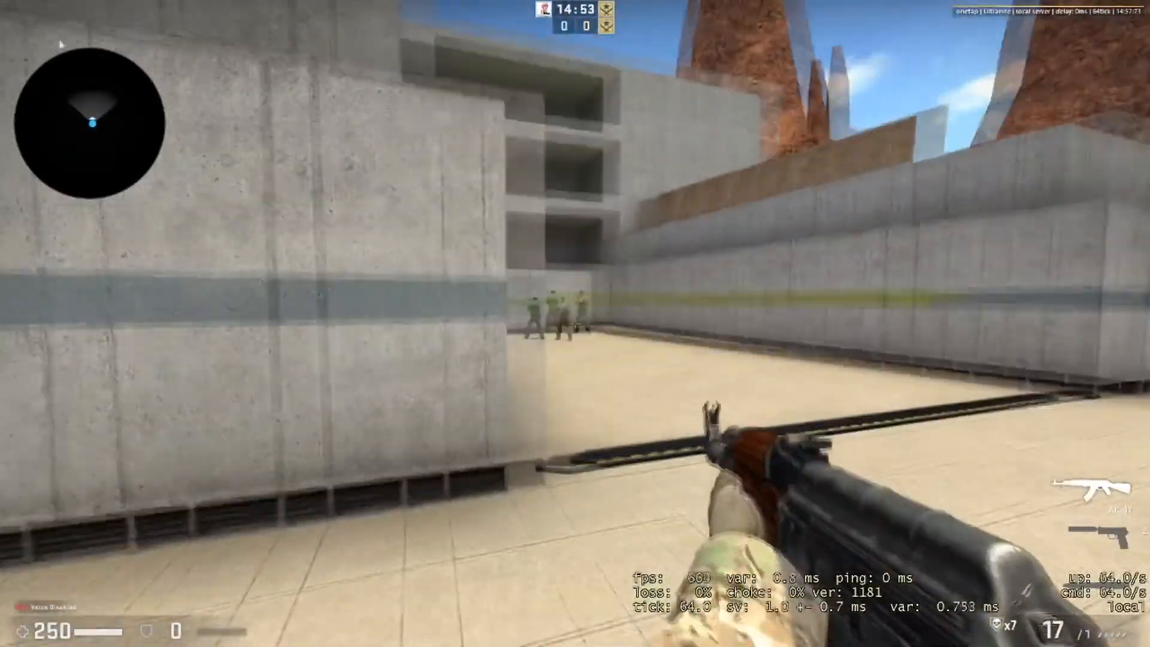
# Shoot a bot at the end of the corridor with the AK-47.
pyautogui.press('`')
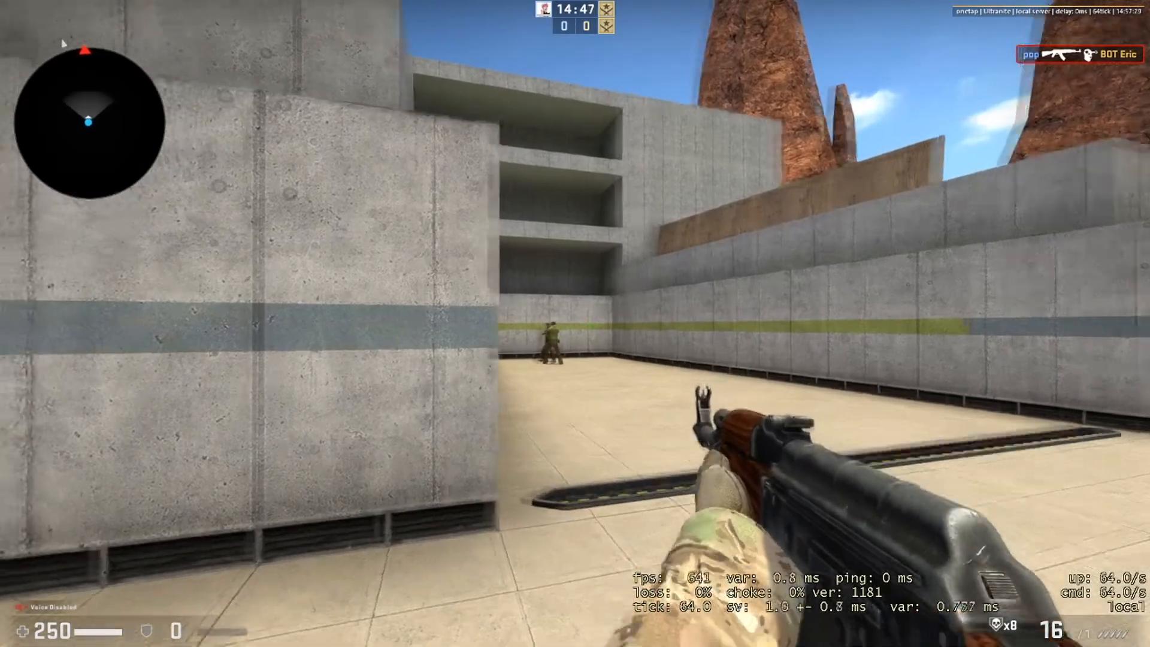
pyautogui.click(575, 323)
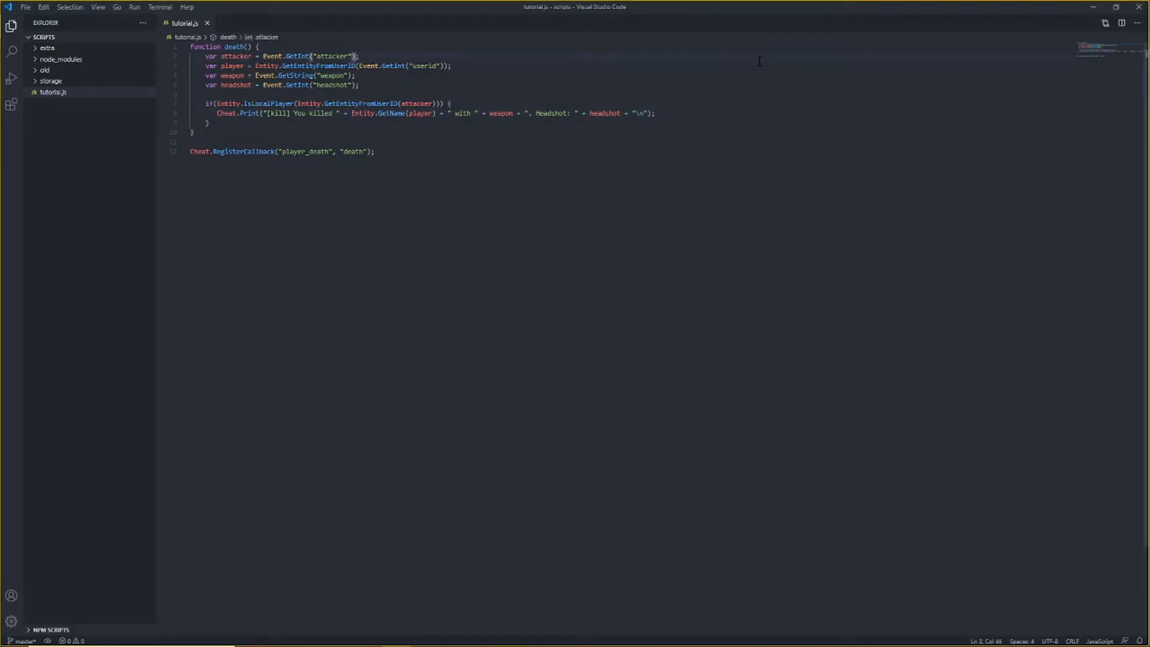
# Read the CS:GO events page's player_death fields, then switch to the CSGO Events | Onetap tab.
pyautogui.doubleClick(272, 55)
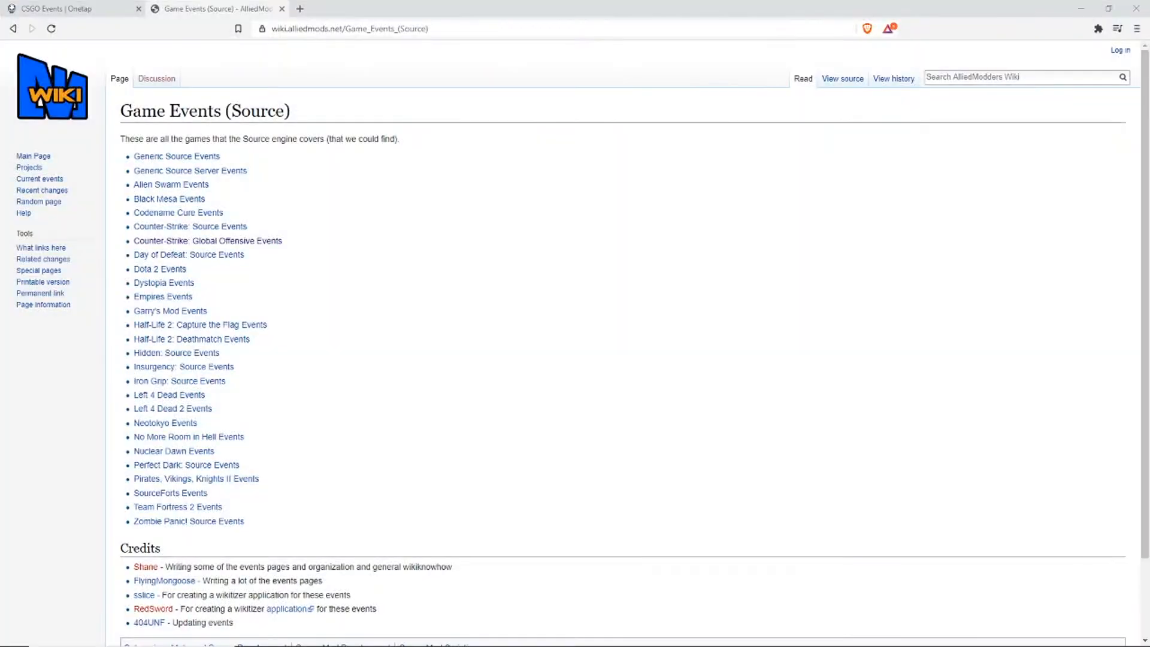
pyautogui.moveTo(190, 226)
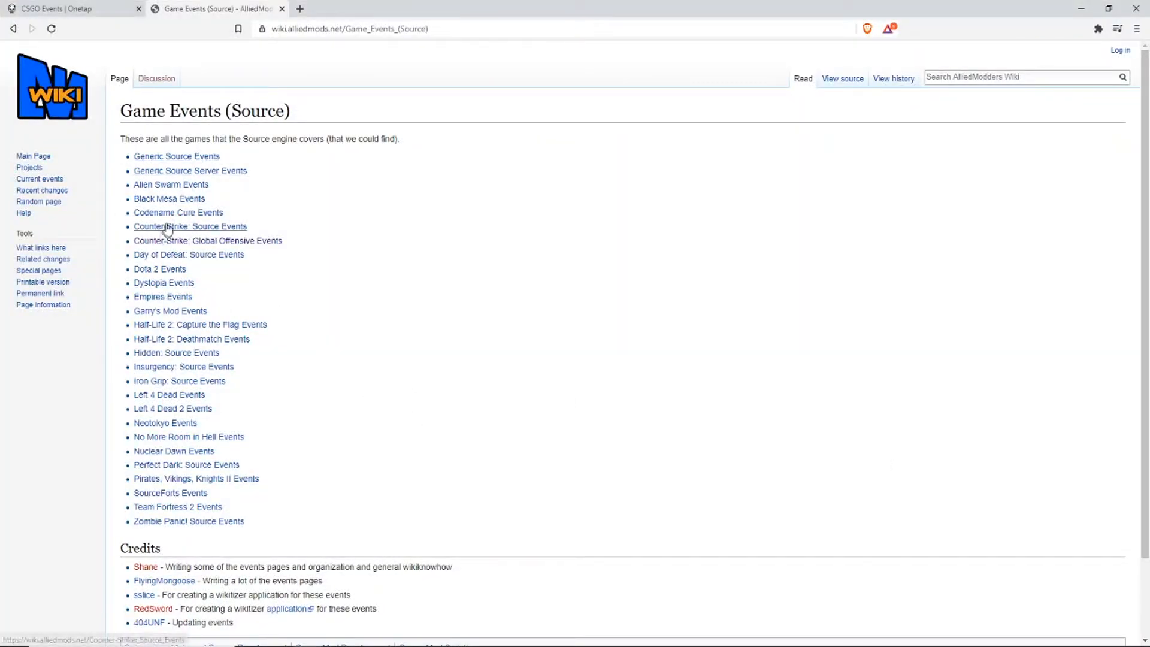
pyautogui.click(208, 241)
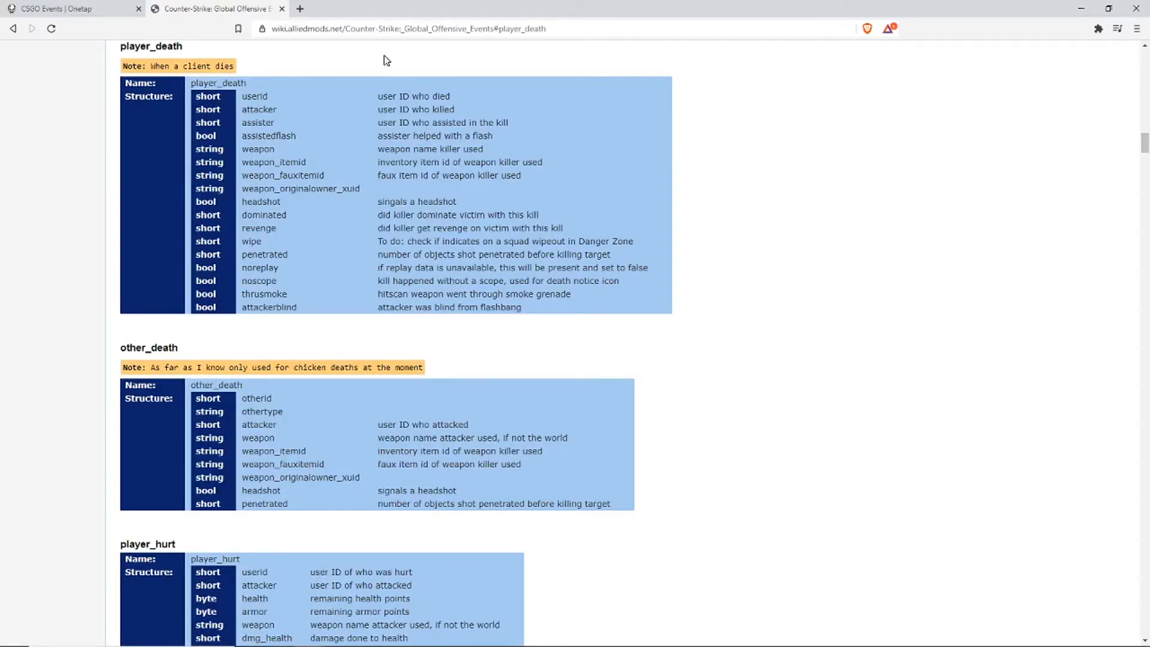
pyautogui.moveTo(658, 338)
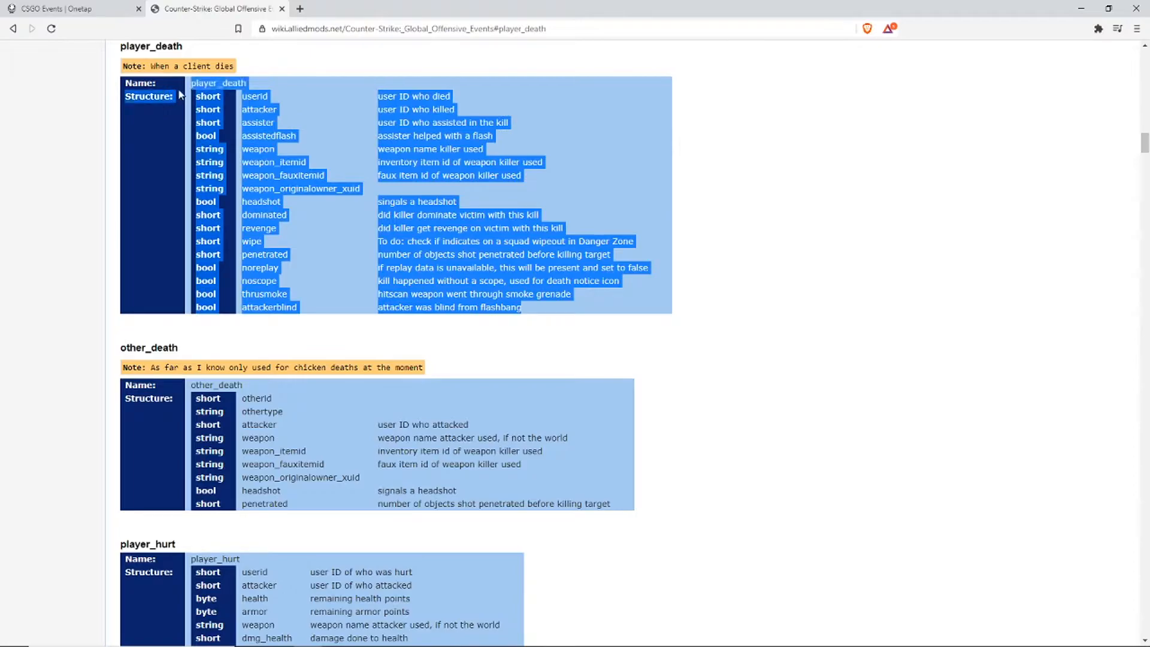
pyautogui.moveTo(546, 71)
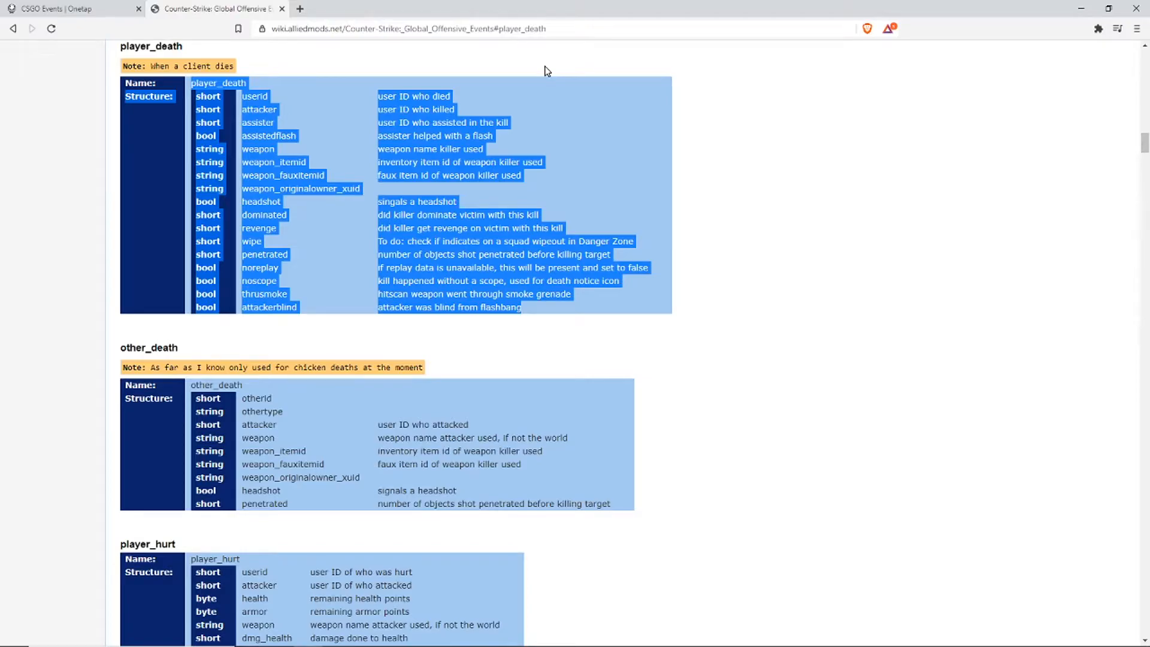
pyautogui.moveTo(346, 124)
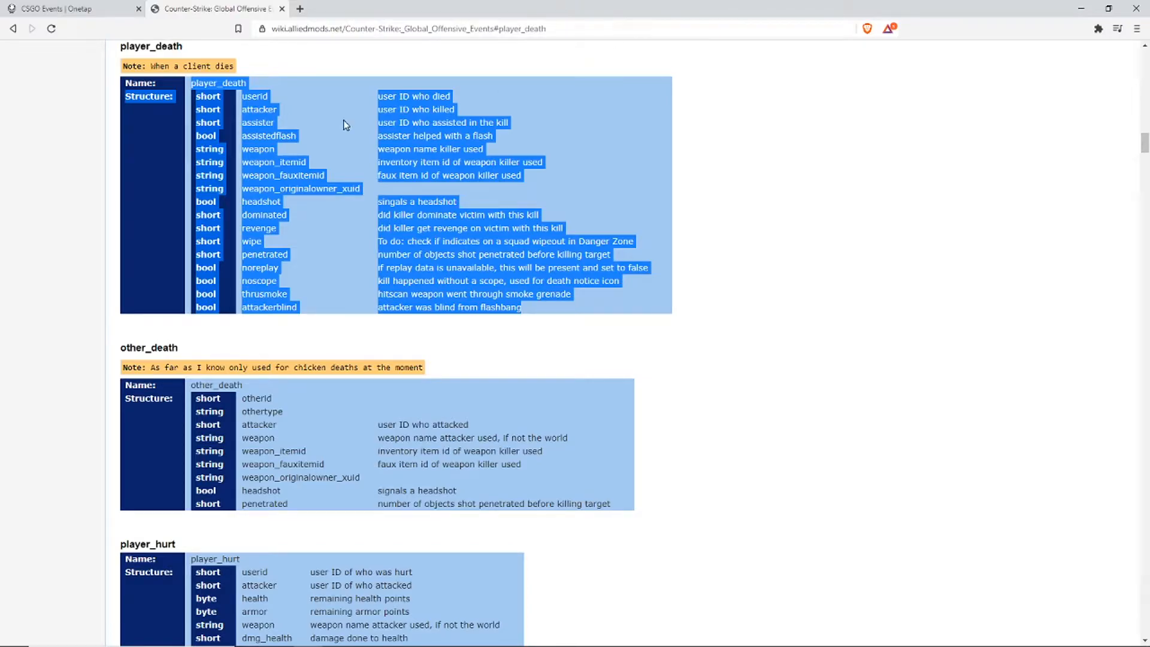
pyautogui.click(65, 9)
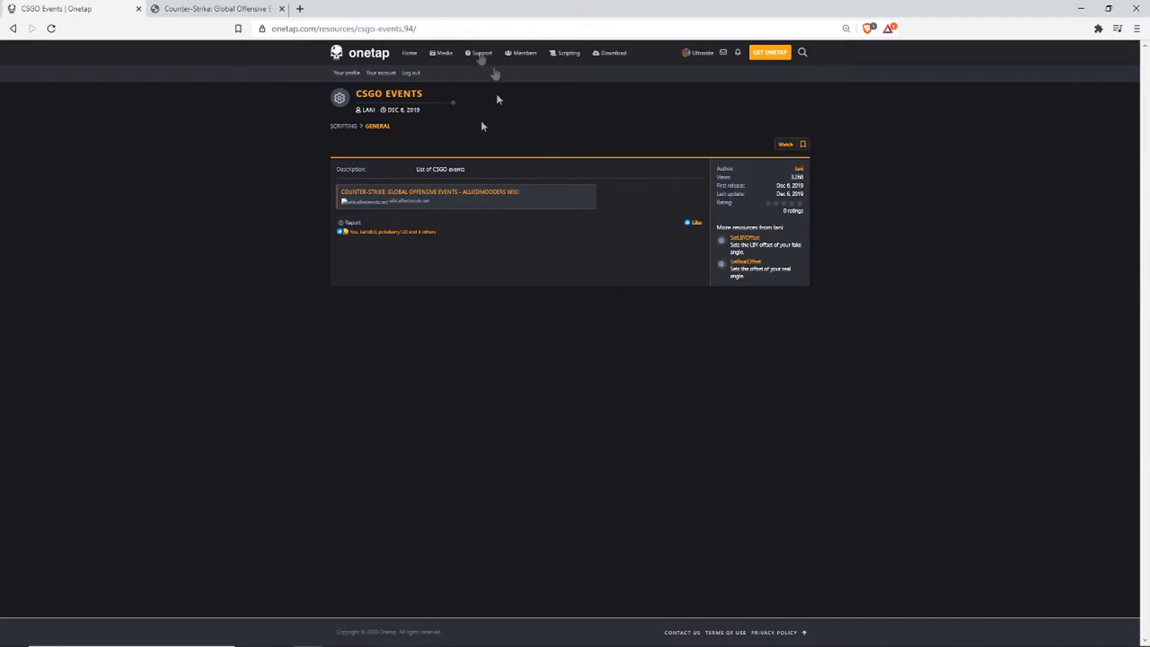
# Browse Onetap's Event scripting functions (ragebot_fire, GetString, GetFloat, GetInt), then return to the player_death wiki page.
pyautogui.click(377, 125)
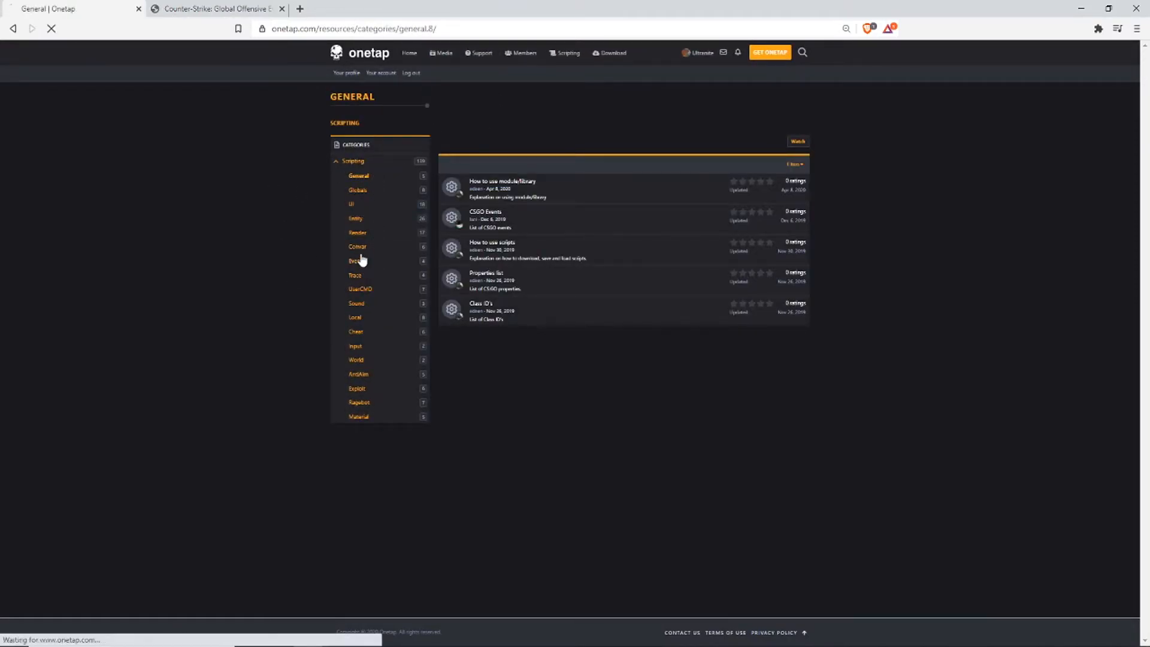
pyautogui.click(356, 260)
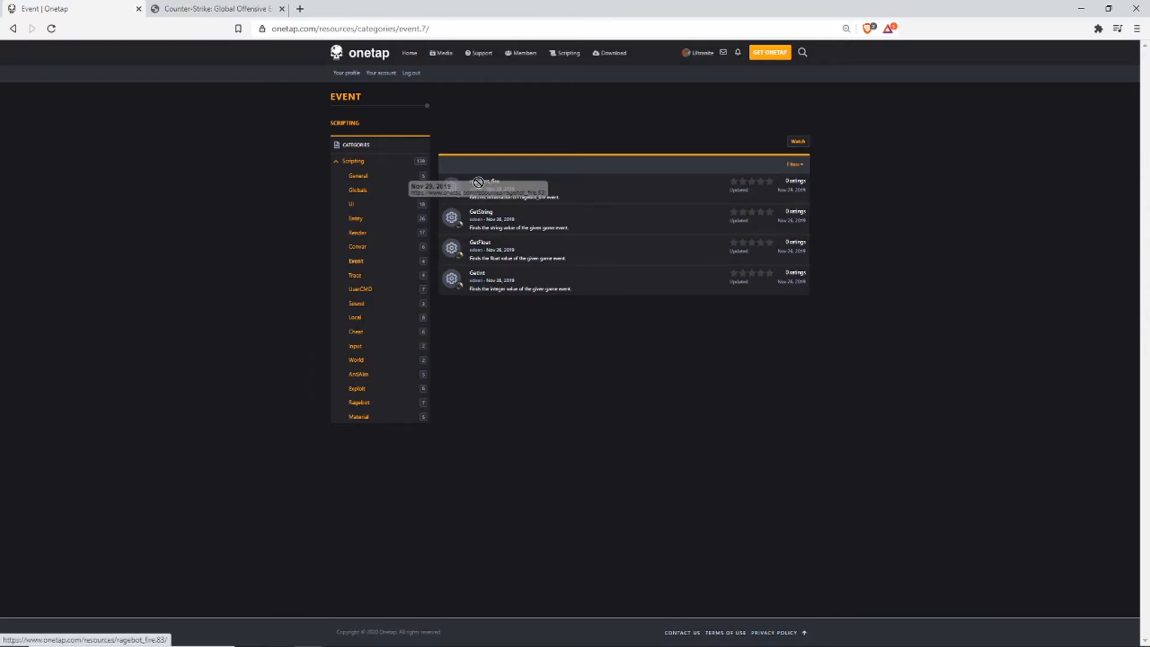
pyautogui.moveTo(523, 206)
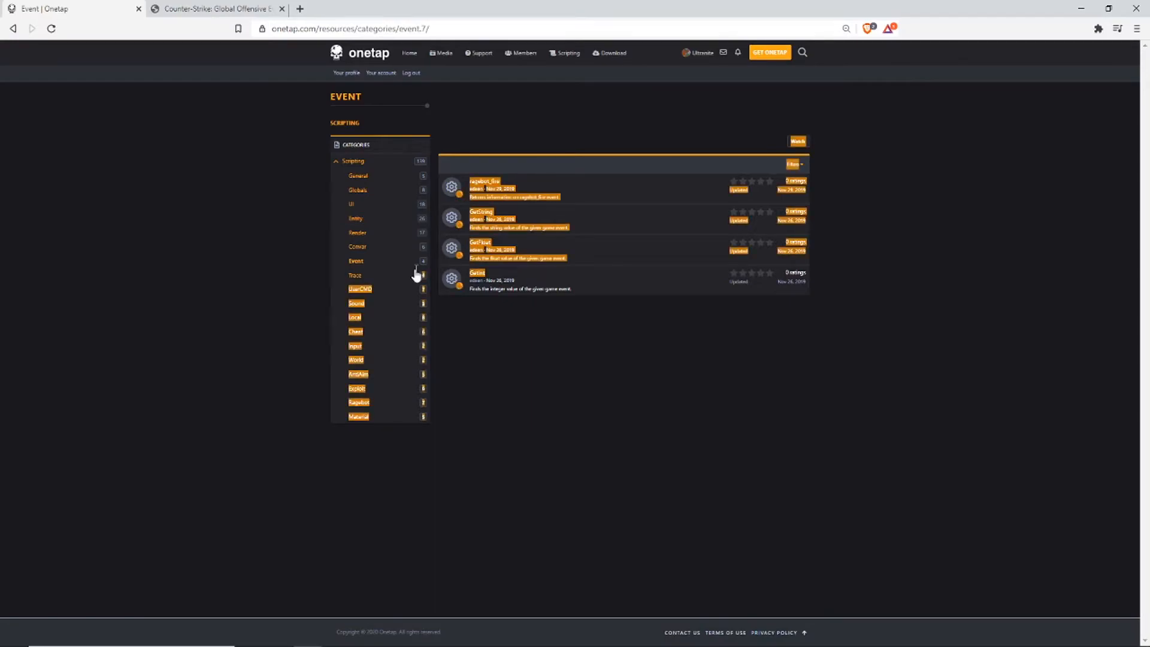
pyautogui.click(216, 8)
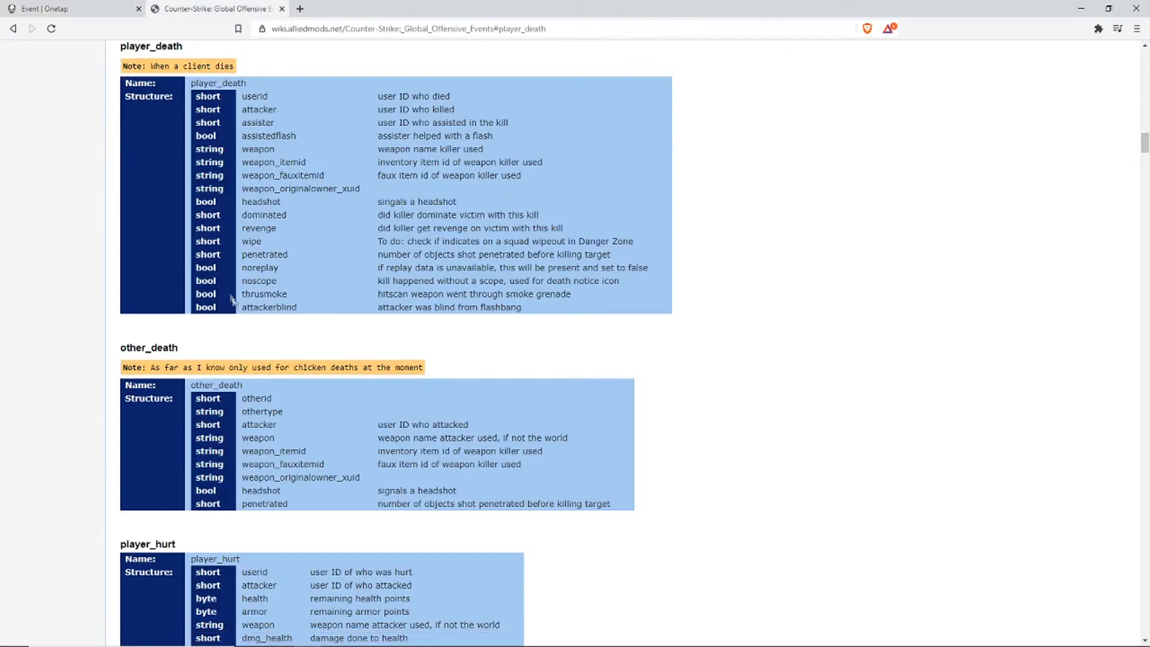
pyautogui.moveTo(261, 236)
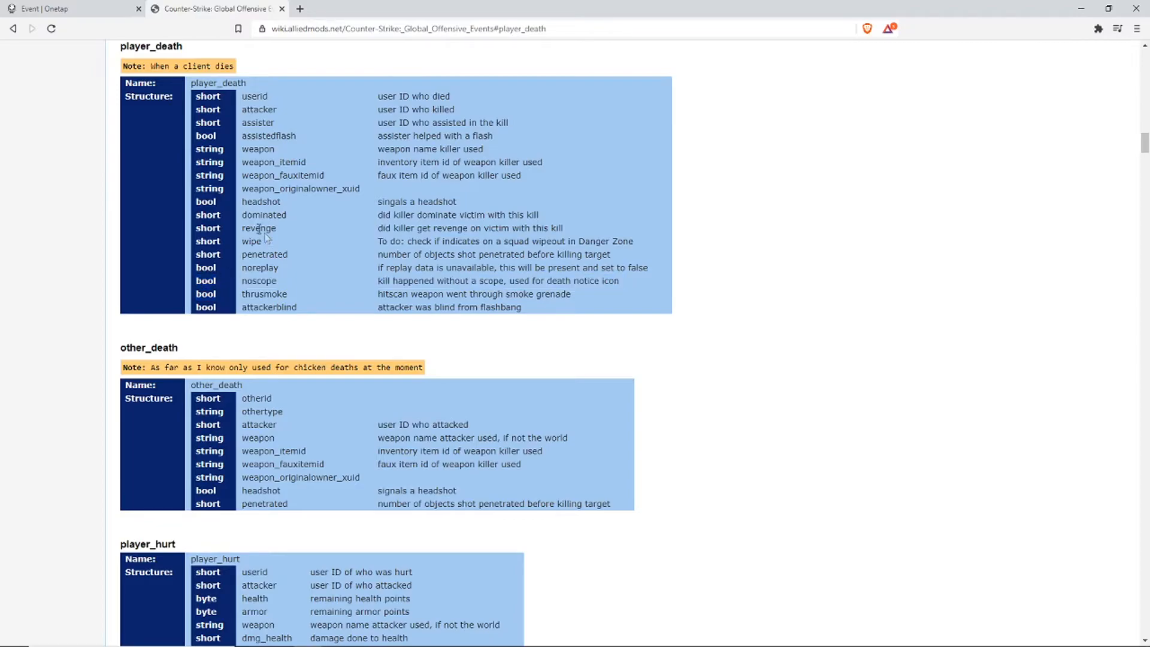
pyautogui.moveTo(229, 194)
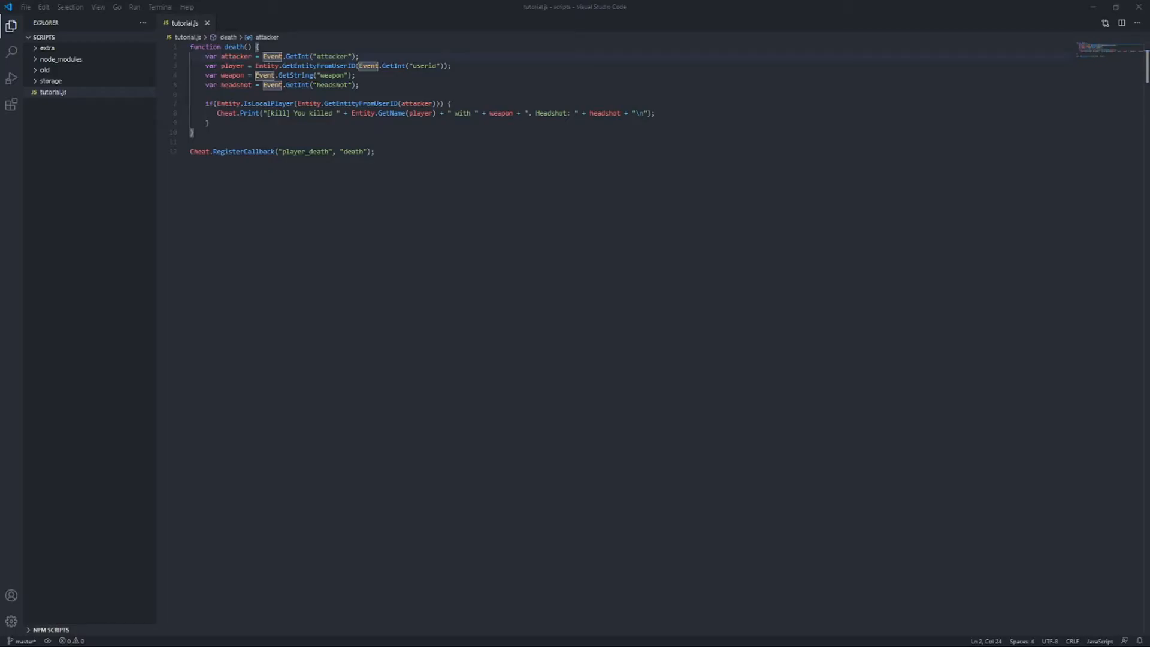
pyautogui.moveTo(928, 393)
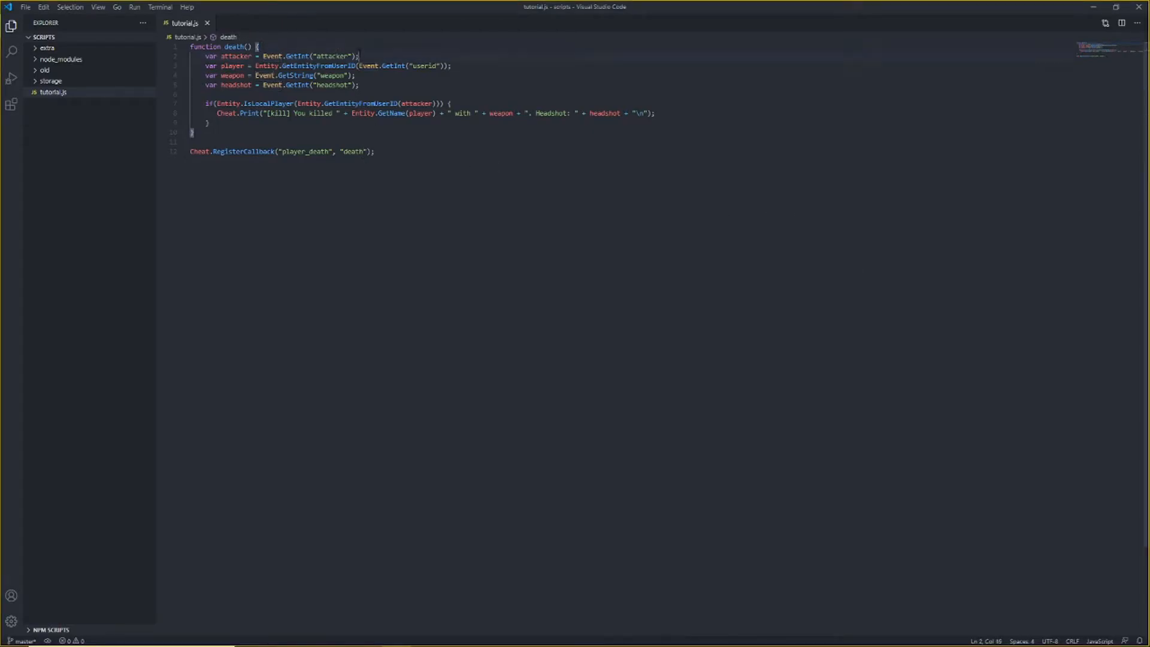
# Review the weapon and other Event.GetInt/GetString reads, then return to the player_death field list.
pyautogui.click(467, 64)
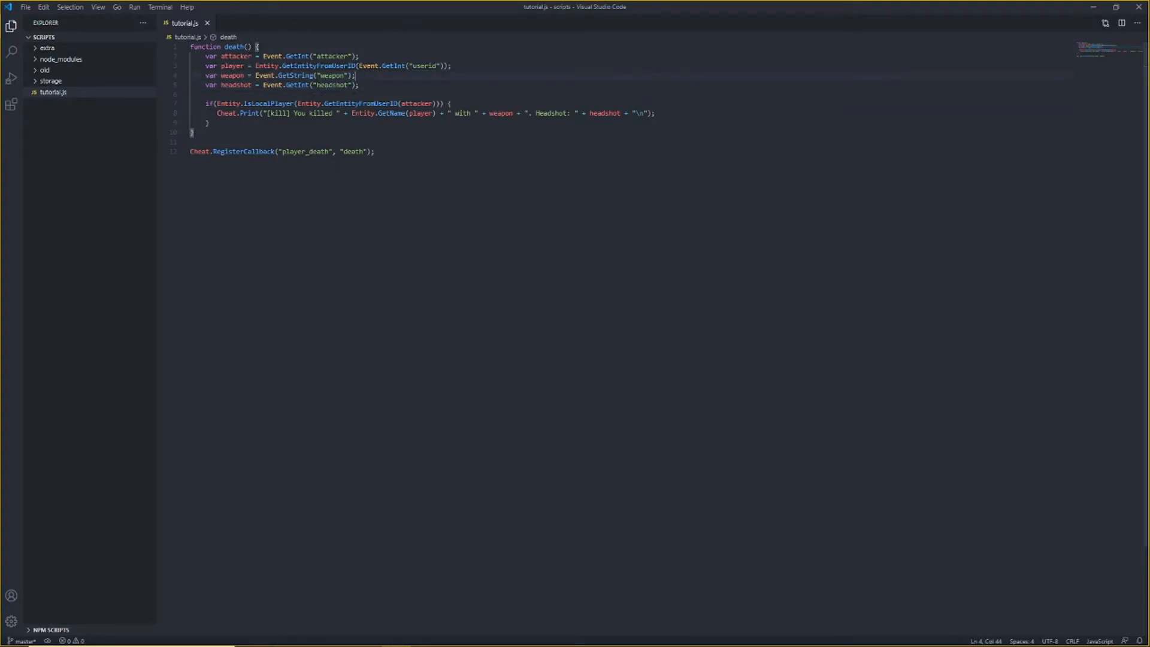
pyautogui.doubleClick(234, 56)
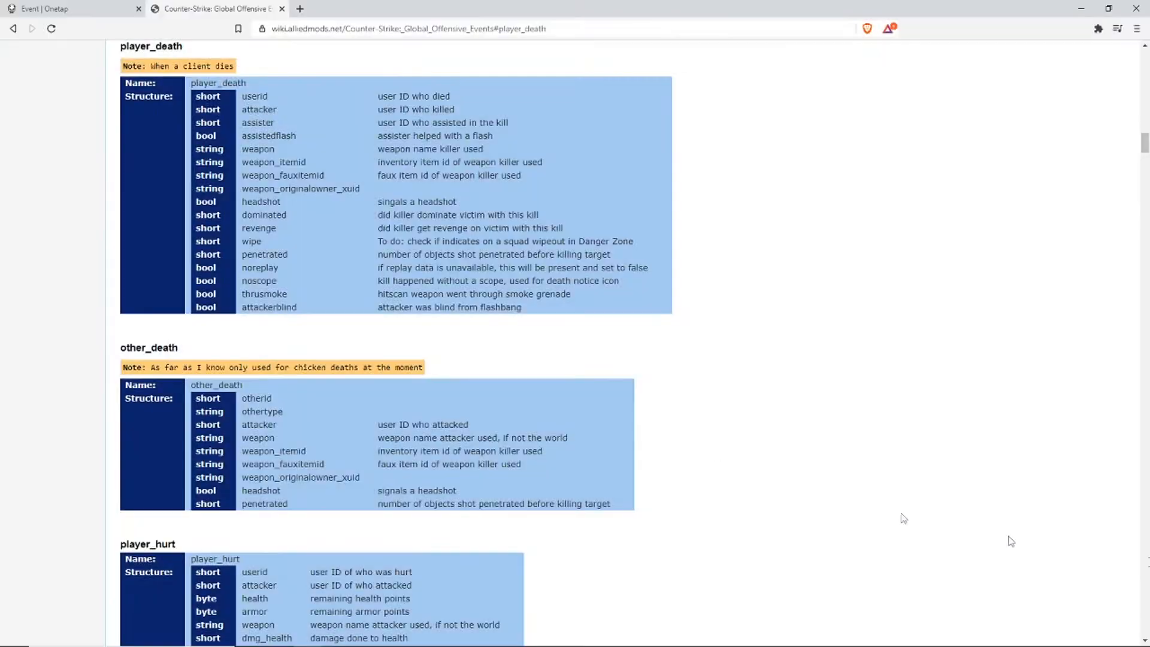
pyautogui.moveTo(460, 98)
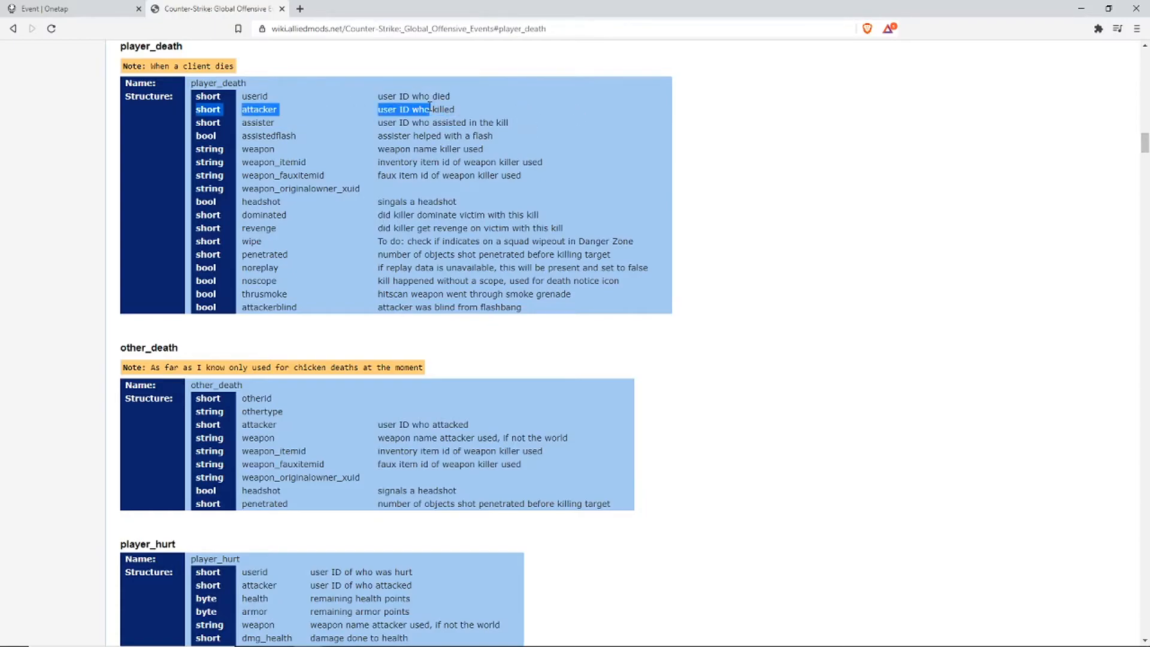
pyautogui.moveTo(529, 637)
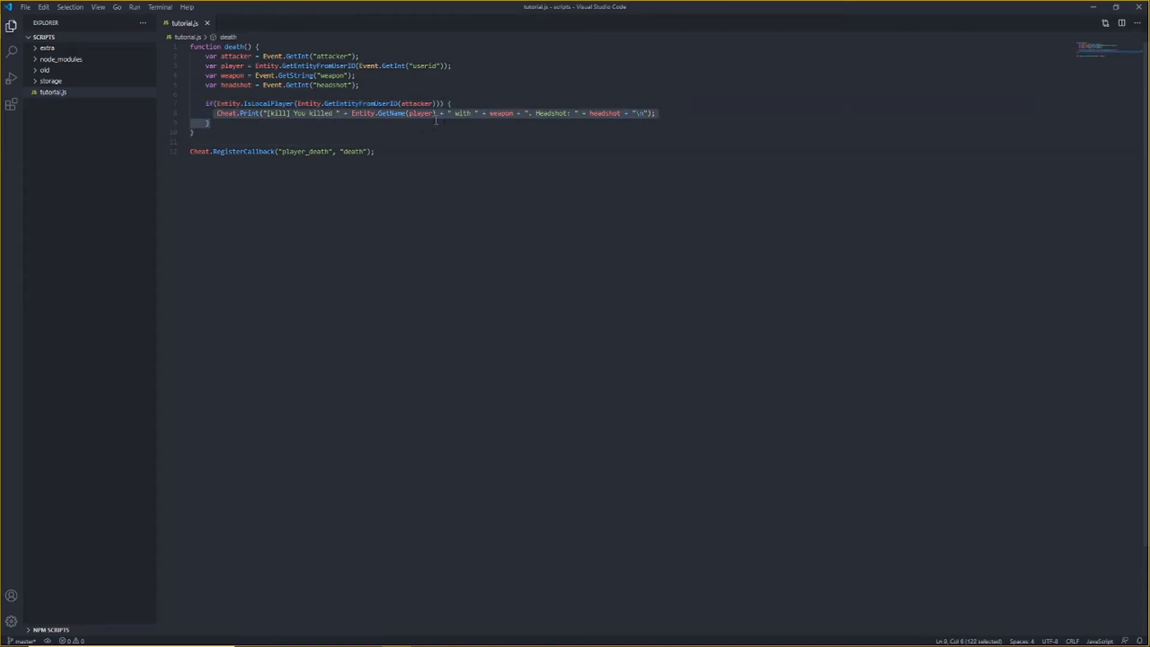
# Select Print in the kill message's Cheat.Print call on line 8 for replacement.
pyautogui.click(374, 151)
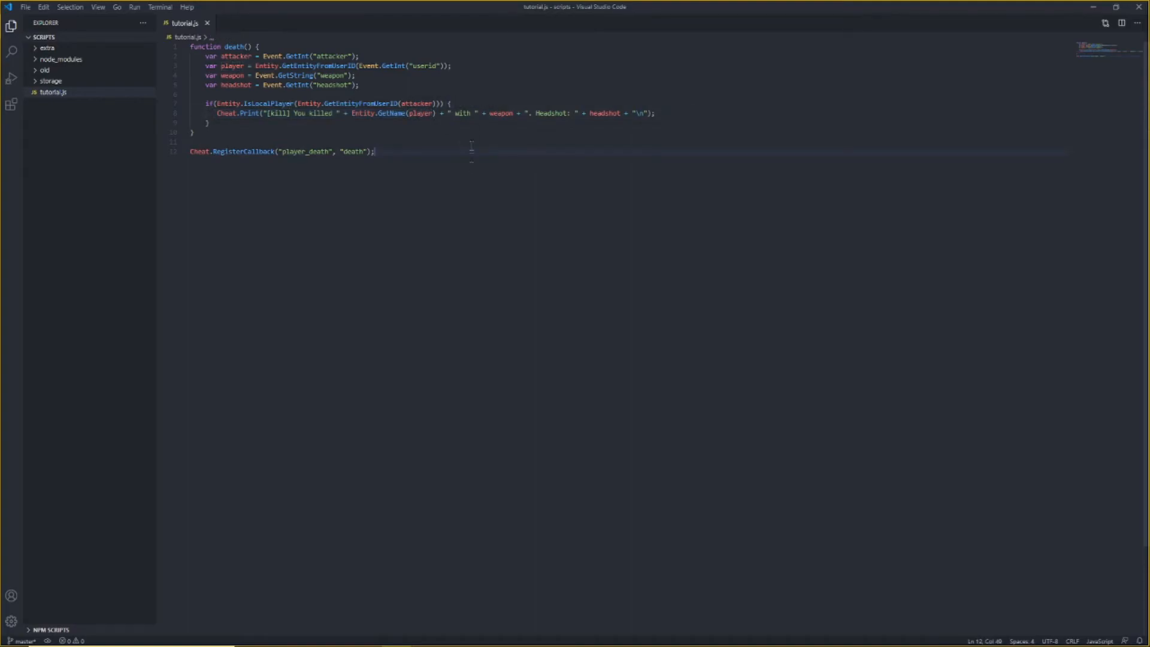
pyautogui.click(601, 113)
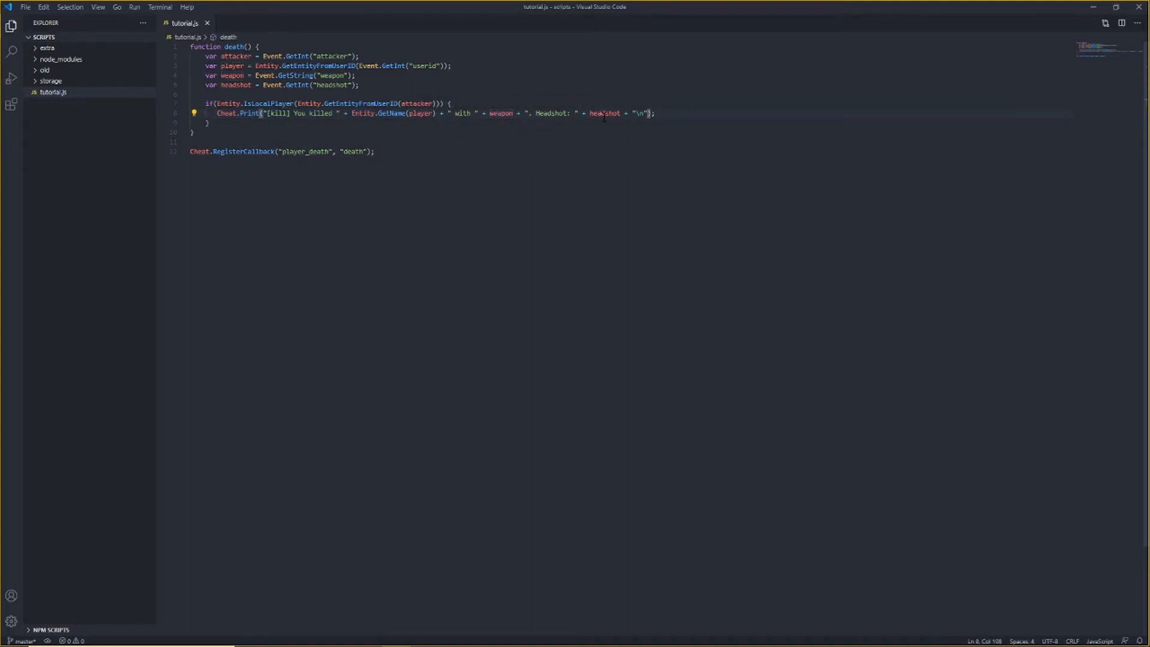
pyautogui.doubleClick(603, 113)
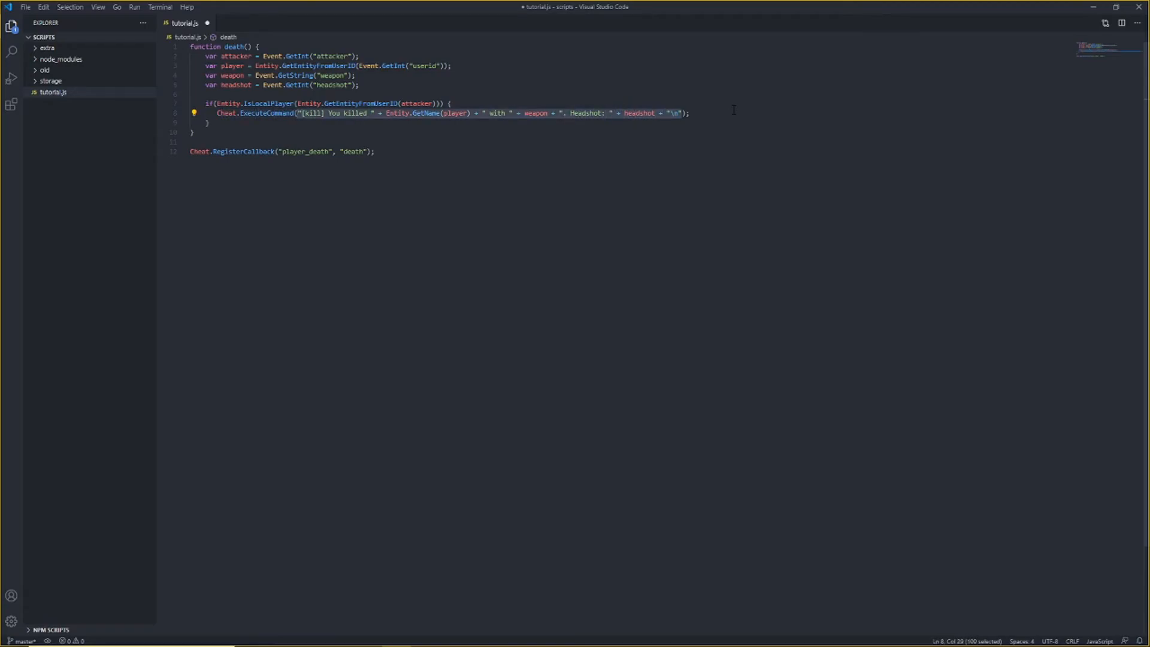
# Move the message into var str, call ExecuteCommand("say " + str), and check the CS:GO console.
pyautogui.press('Delete')
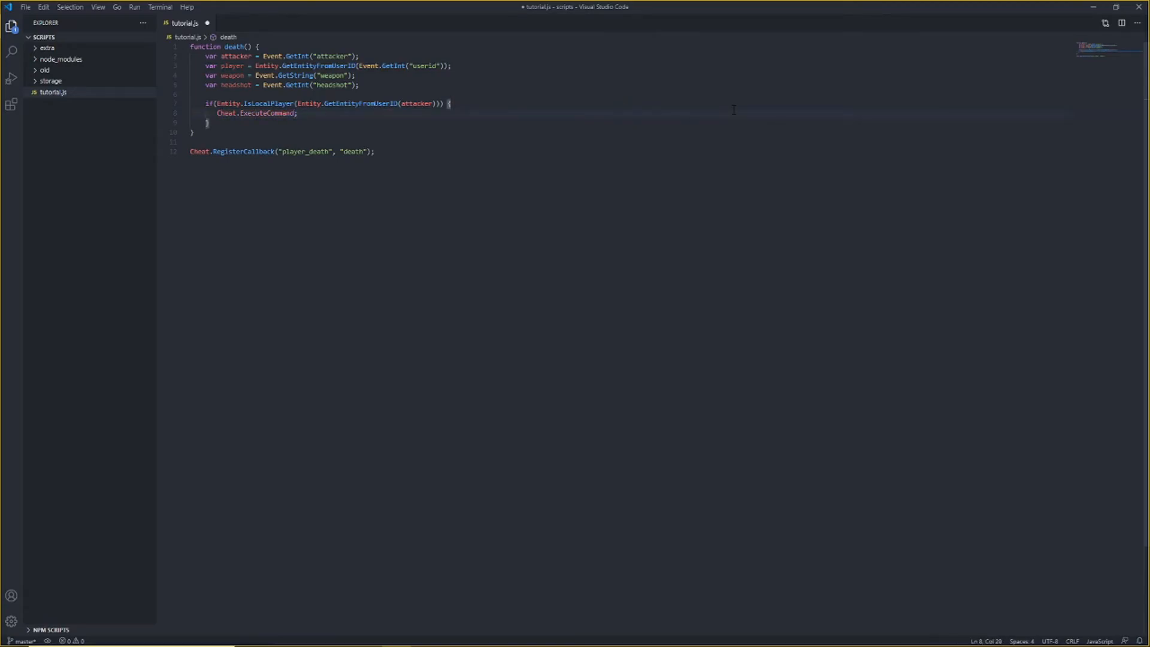
pyautogui.write('v')
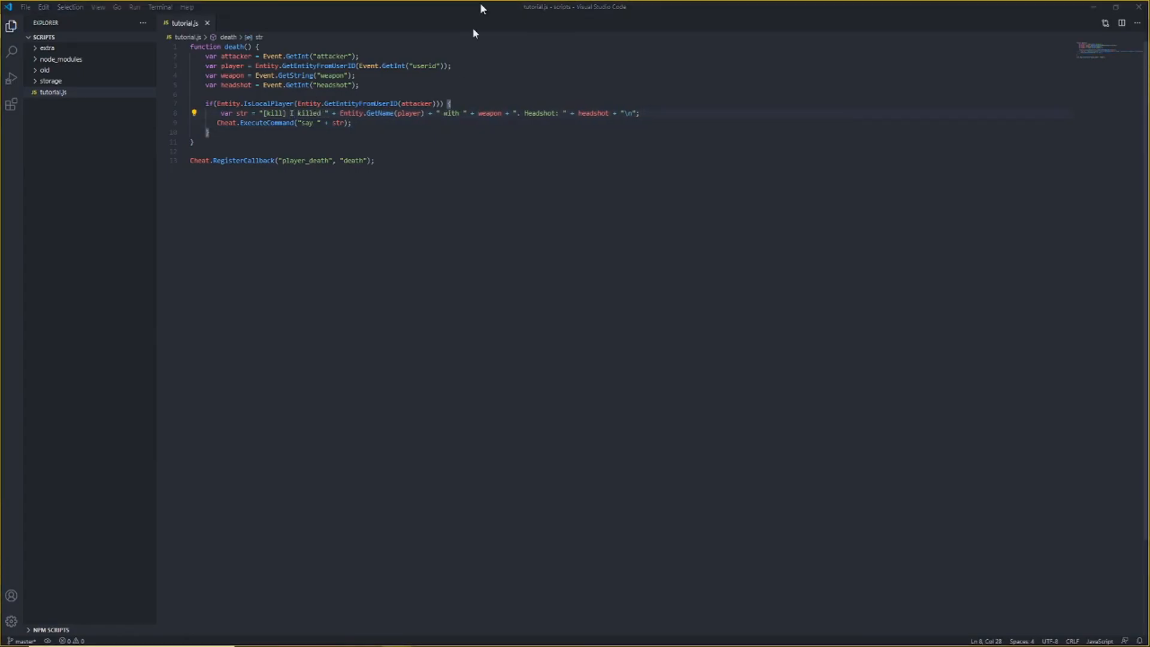
pyautogui.moveTo(445, 274)
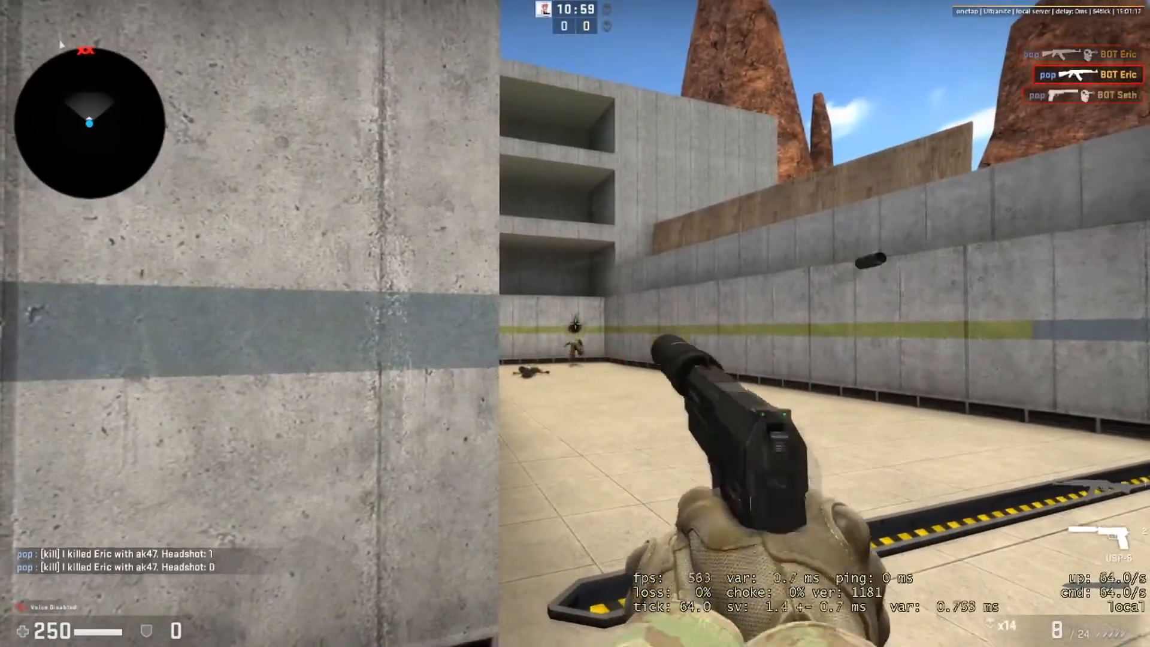
pyautogui.press('`')
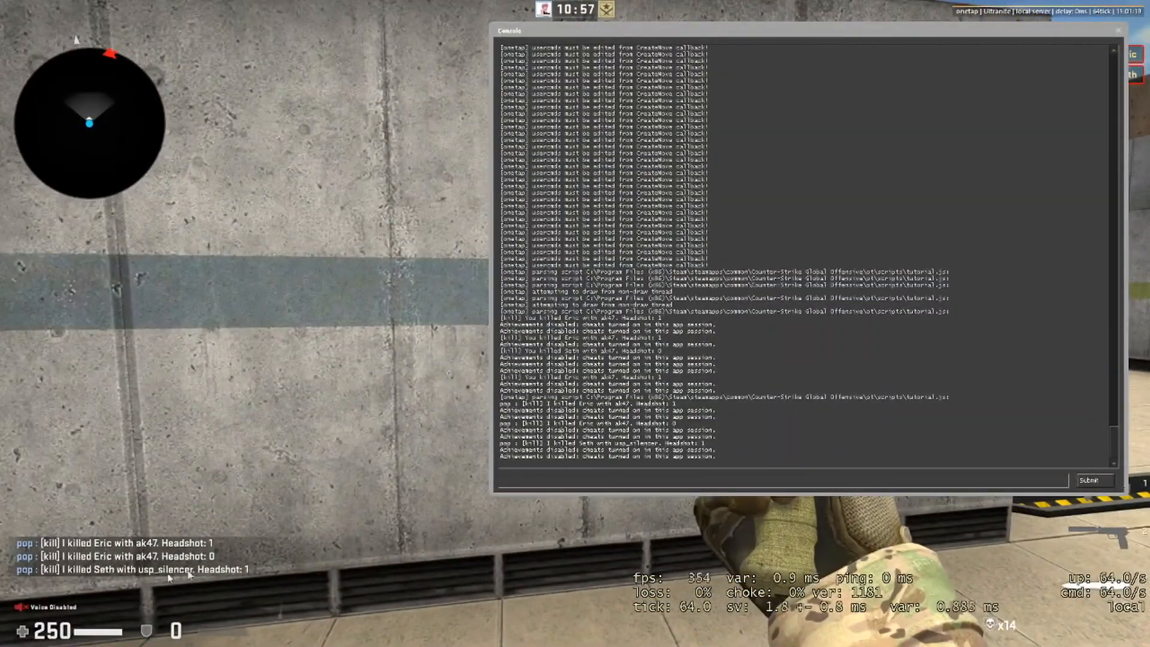